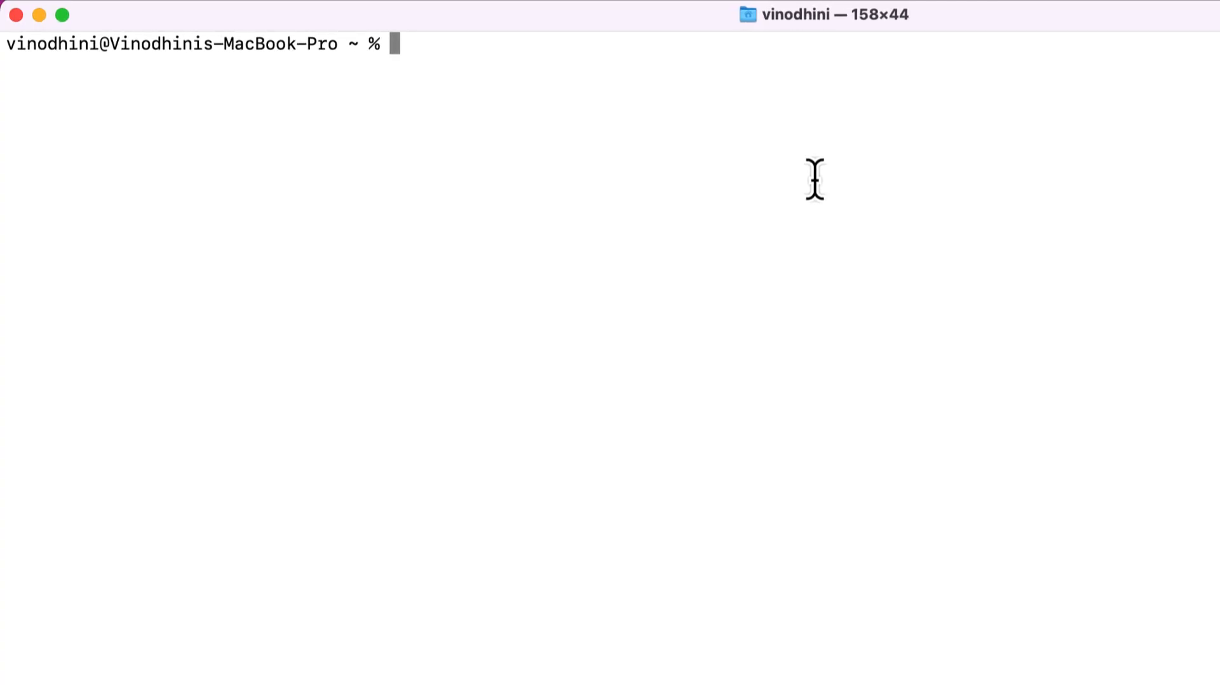
Create the dev-test-demo folder and change into it.
text(mkdir dev-t)
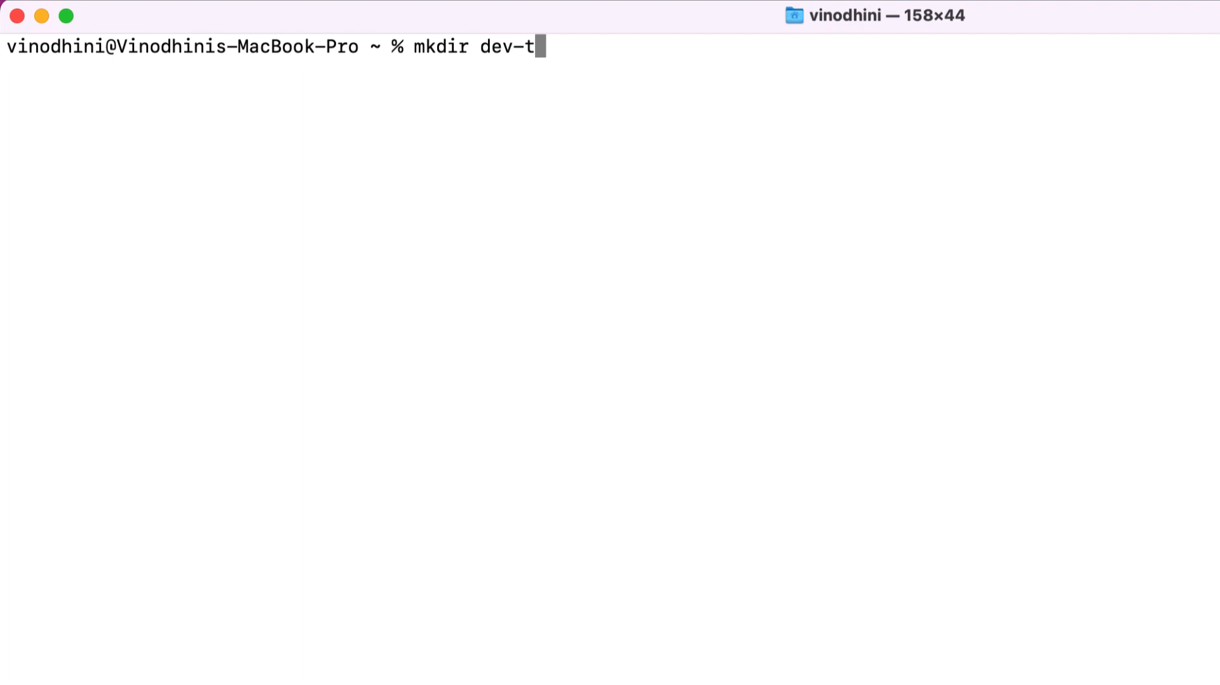
text(est-dem)
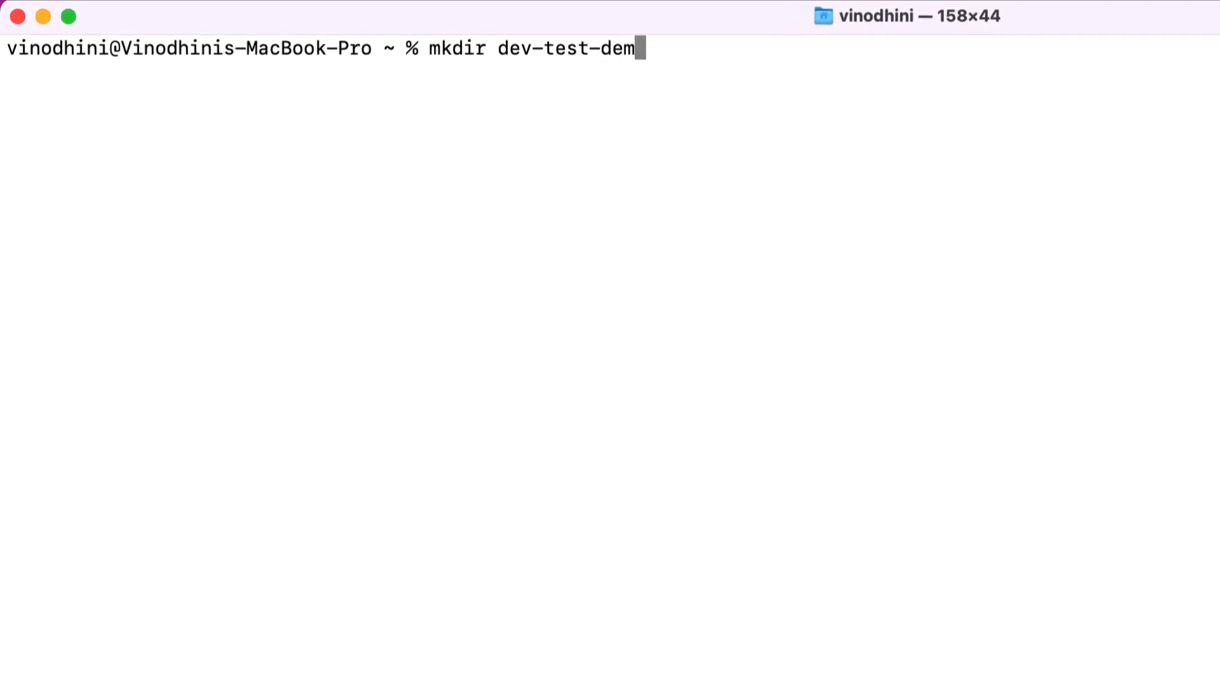
text(cd dev-test-demo)
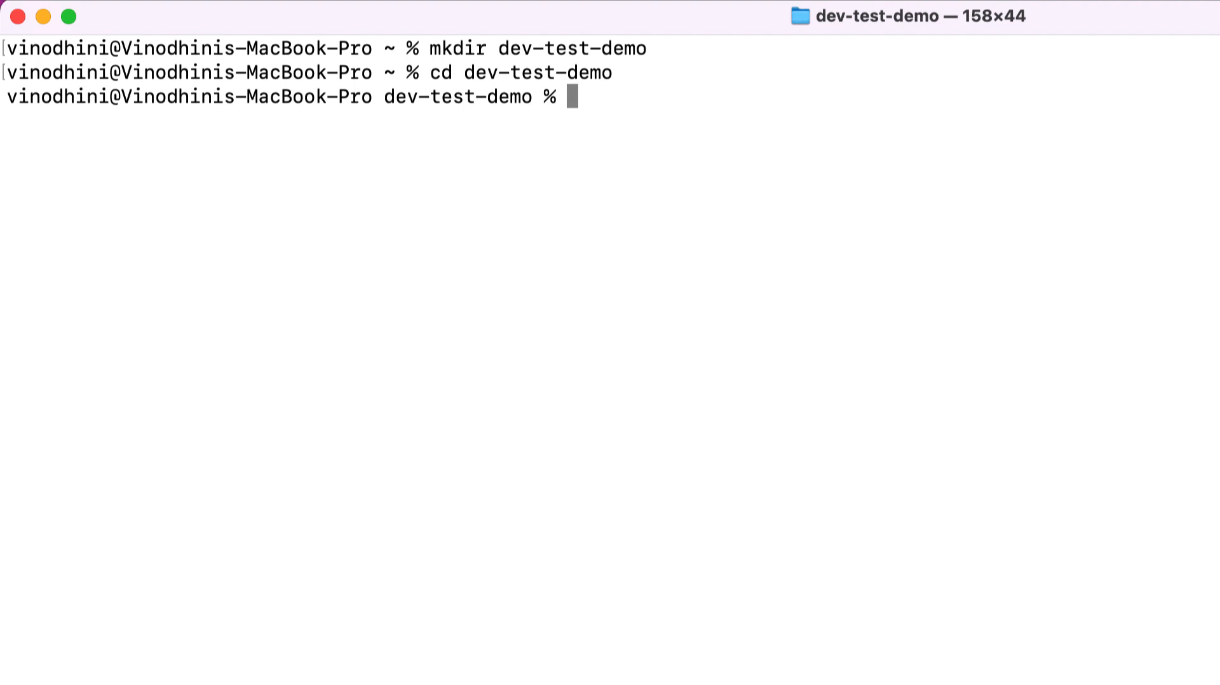
Clone the lakeFS and lakeFS-samples repositories into dev-test-demo.
text(git clone https://github.com/treeverse/lakeFS.)
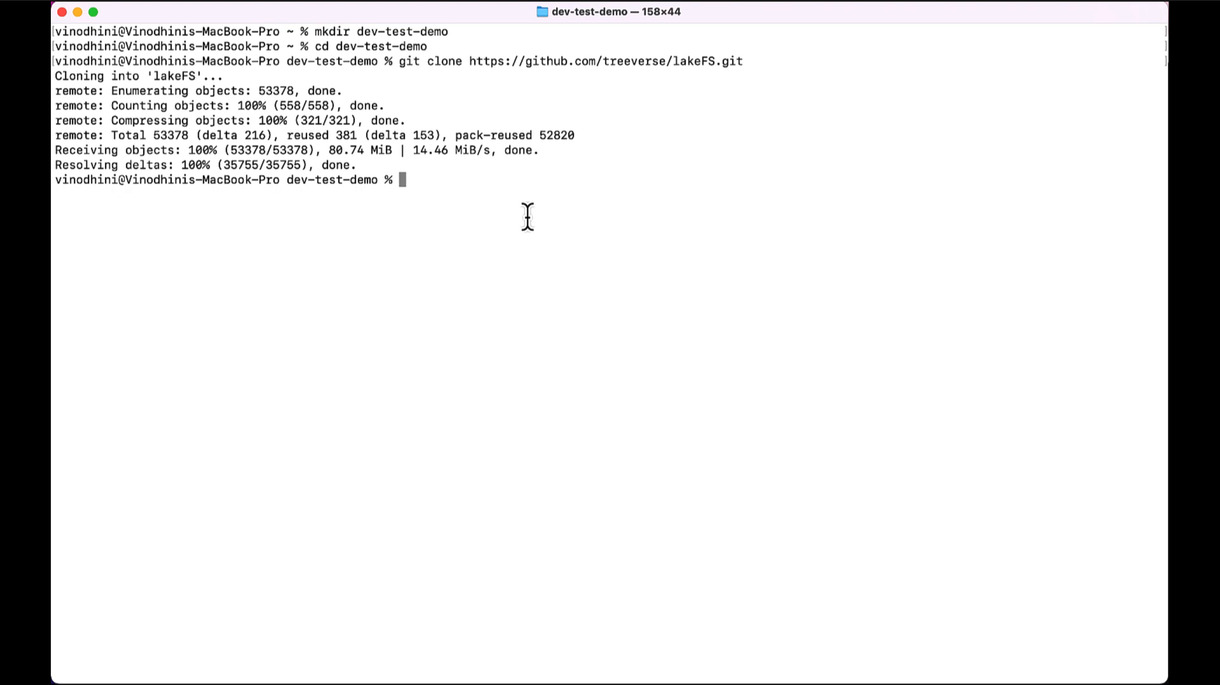
text(git clone https://github.com/treeverse/lakeFS-samples.git)
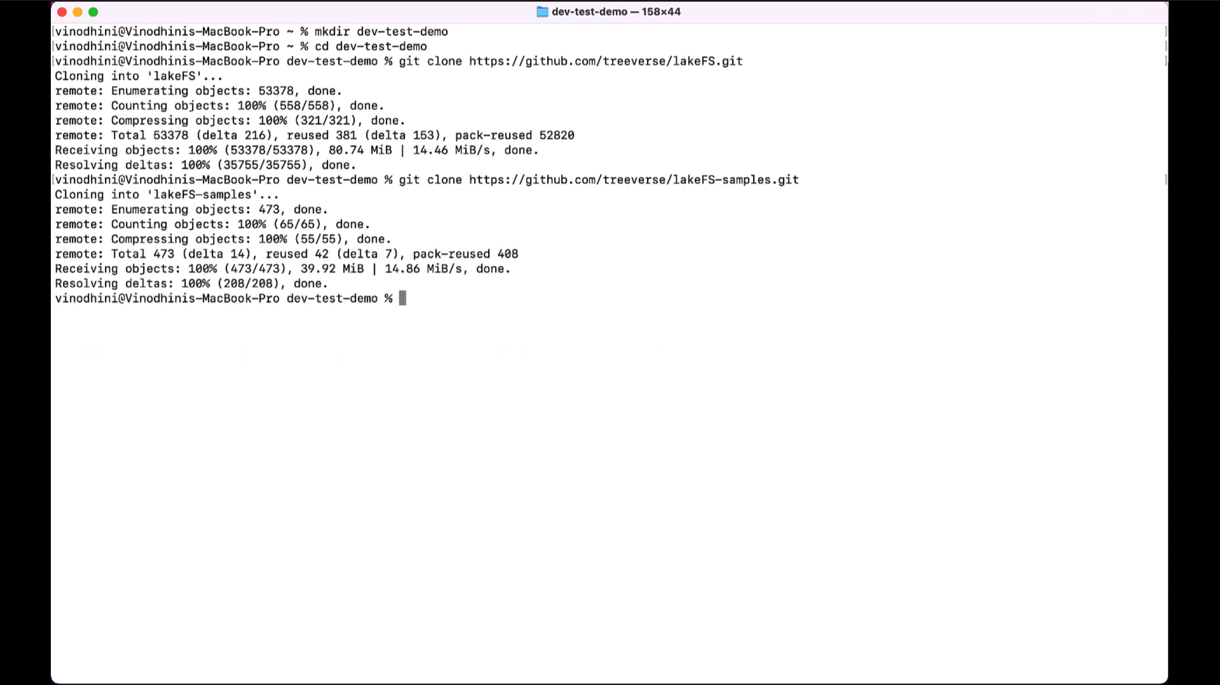
Move into lakeFS/deployments/compose and bring up the stack with docker compose up.
text(cd)
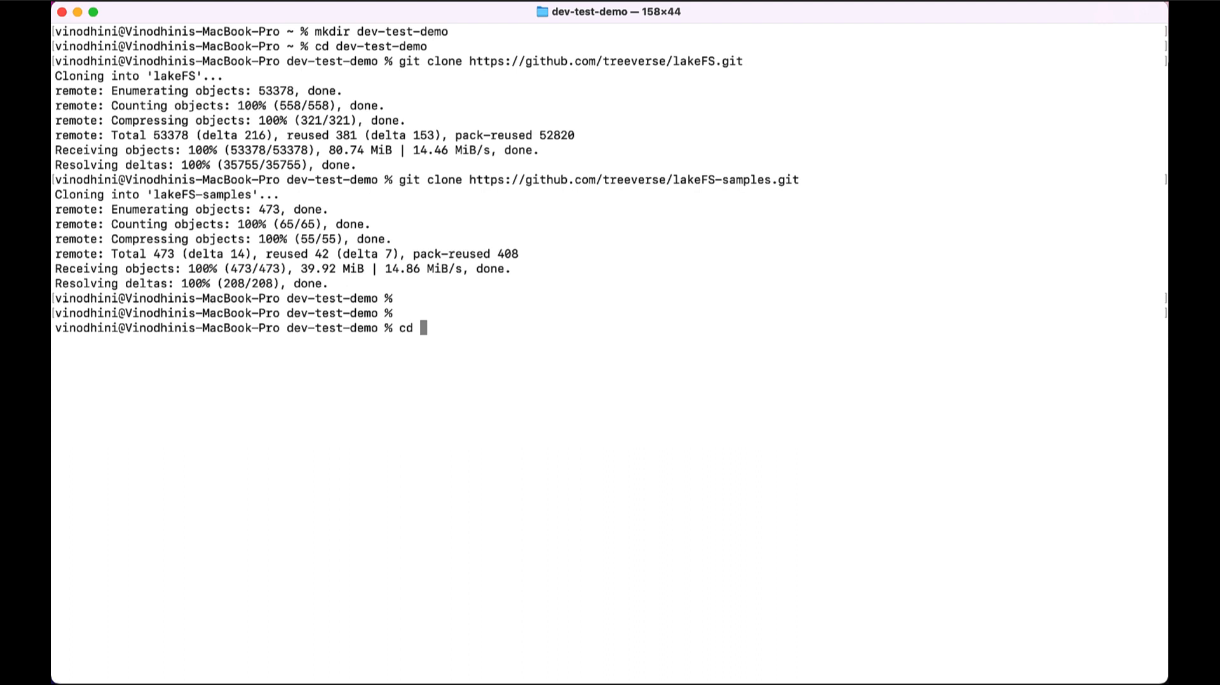
text(lakeFS/deployments/compose)
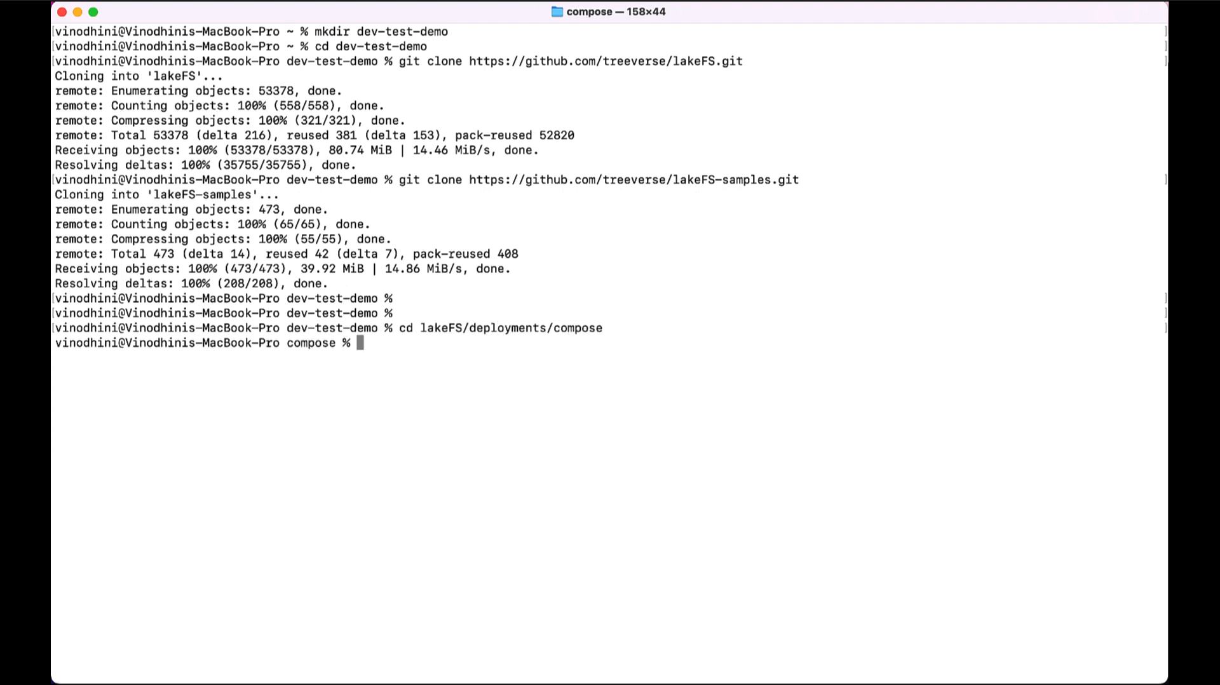
text(docker com)
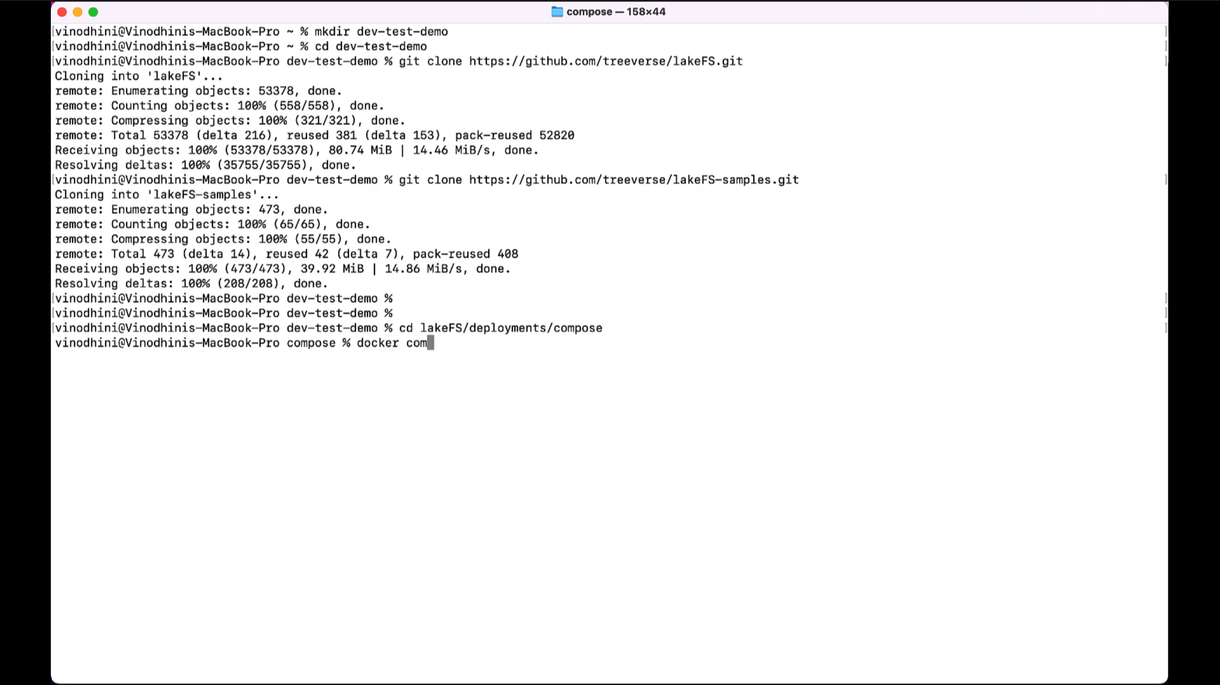
text(pose up)
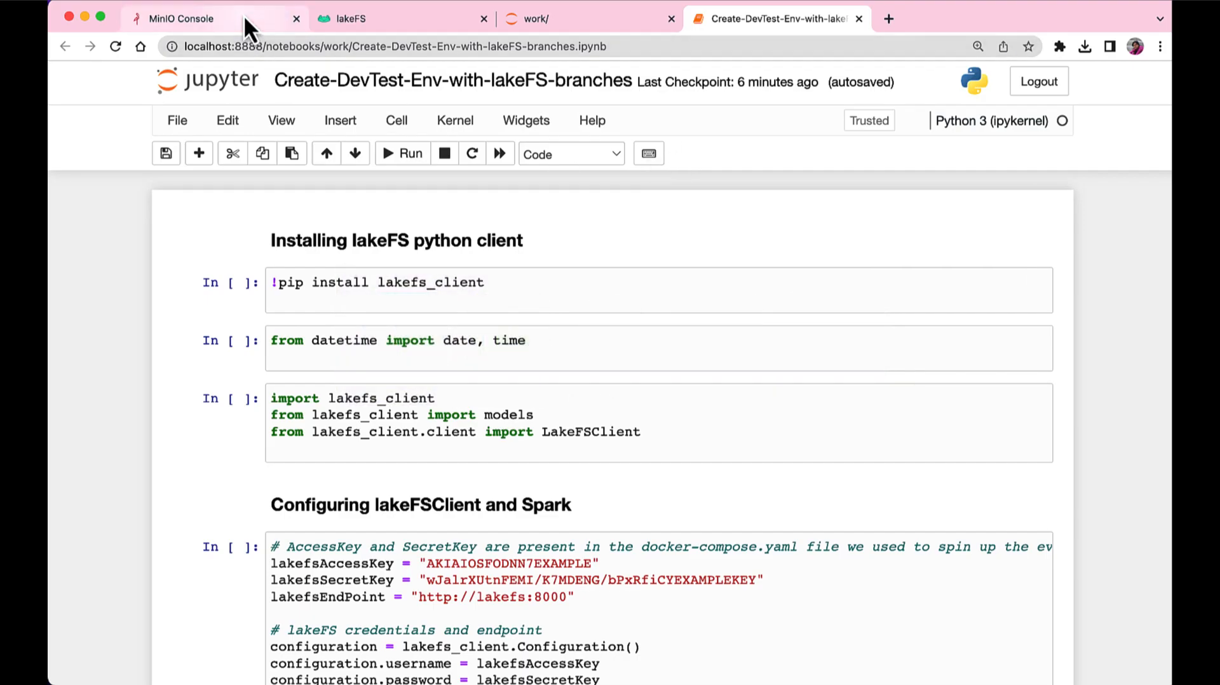
Start a new MinIO bucket named netflix and view the bucket list.
click(179, 18)
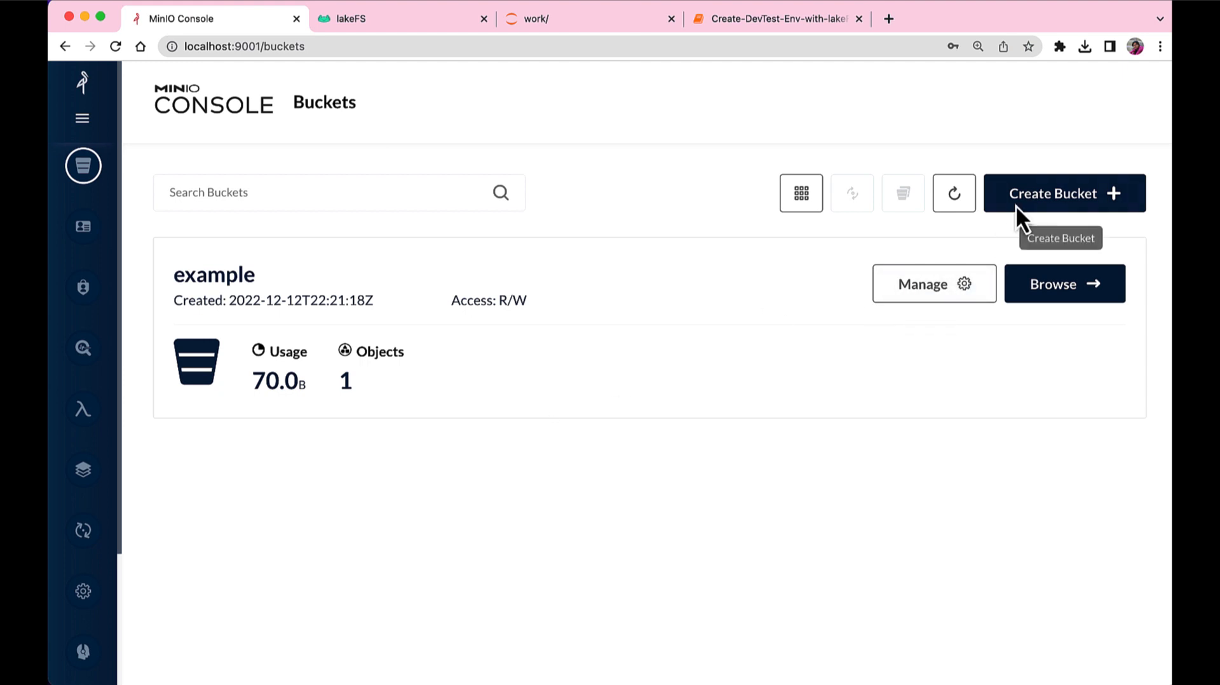
click(1062, 193)
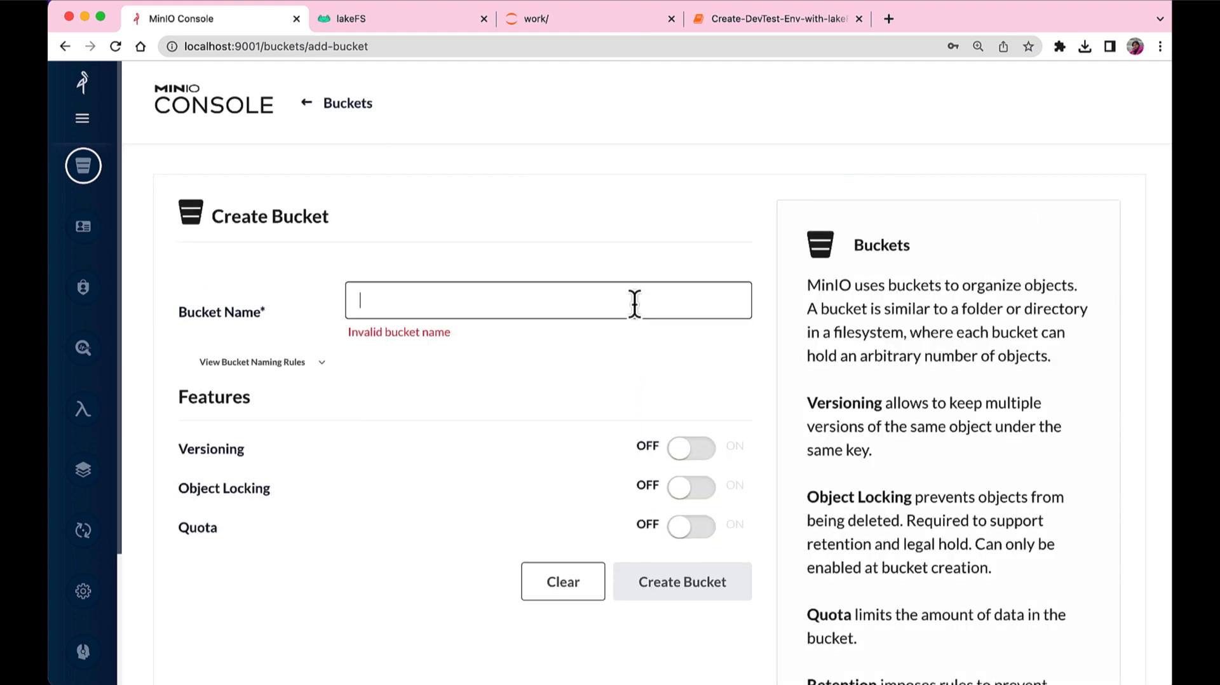
text(netflix)
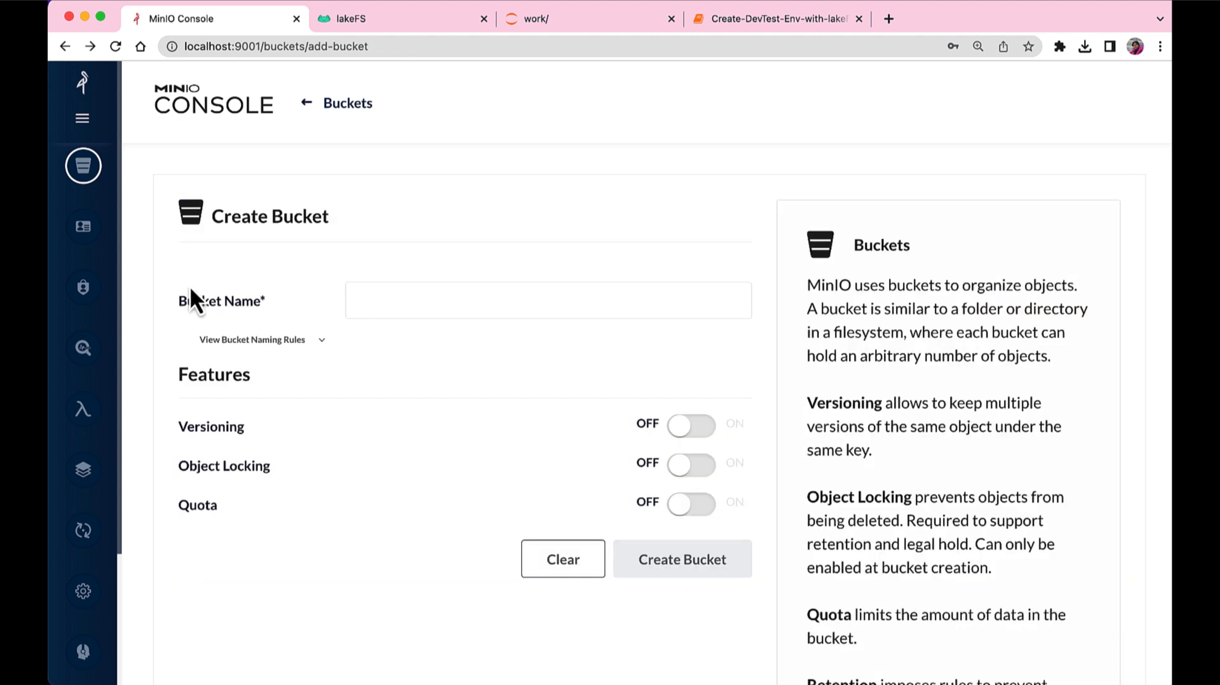
click(306, 102)
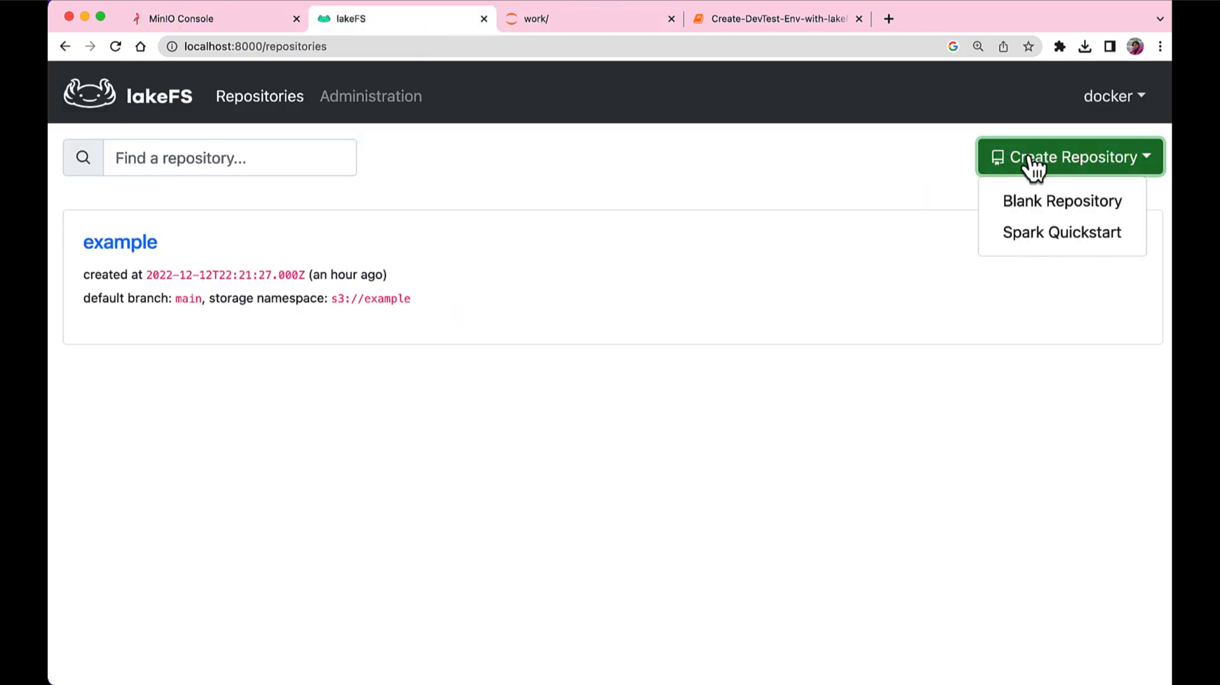
Create the netflix-movies-repo repository on the netflix-movies s3 namespace with main as default.
text(netflix-movi)
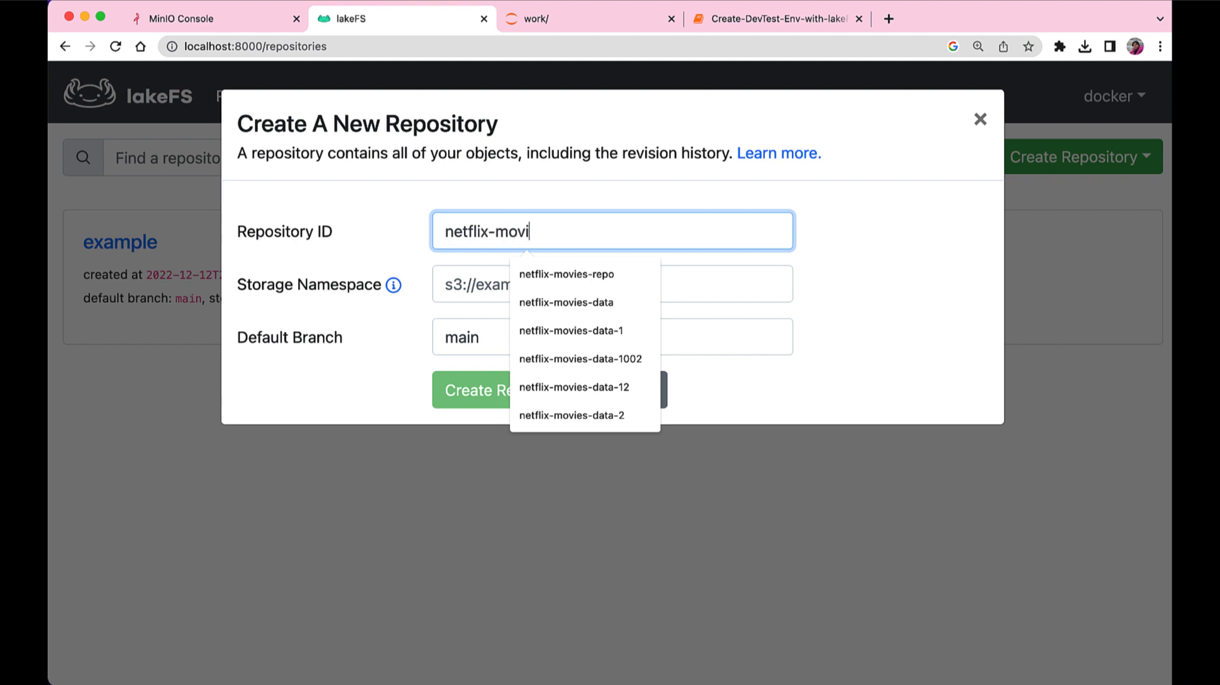
click(567, 274)
text(s3://netflix-movie)
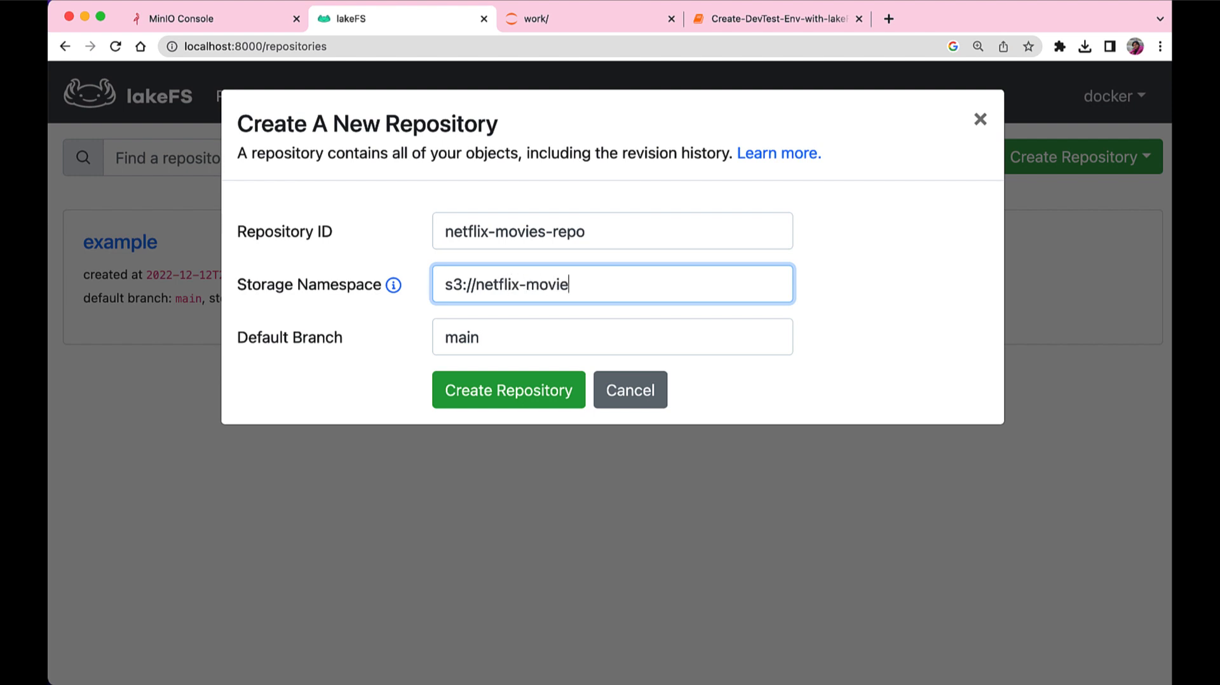
click(507, 389)
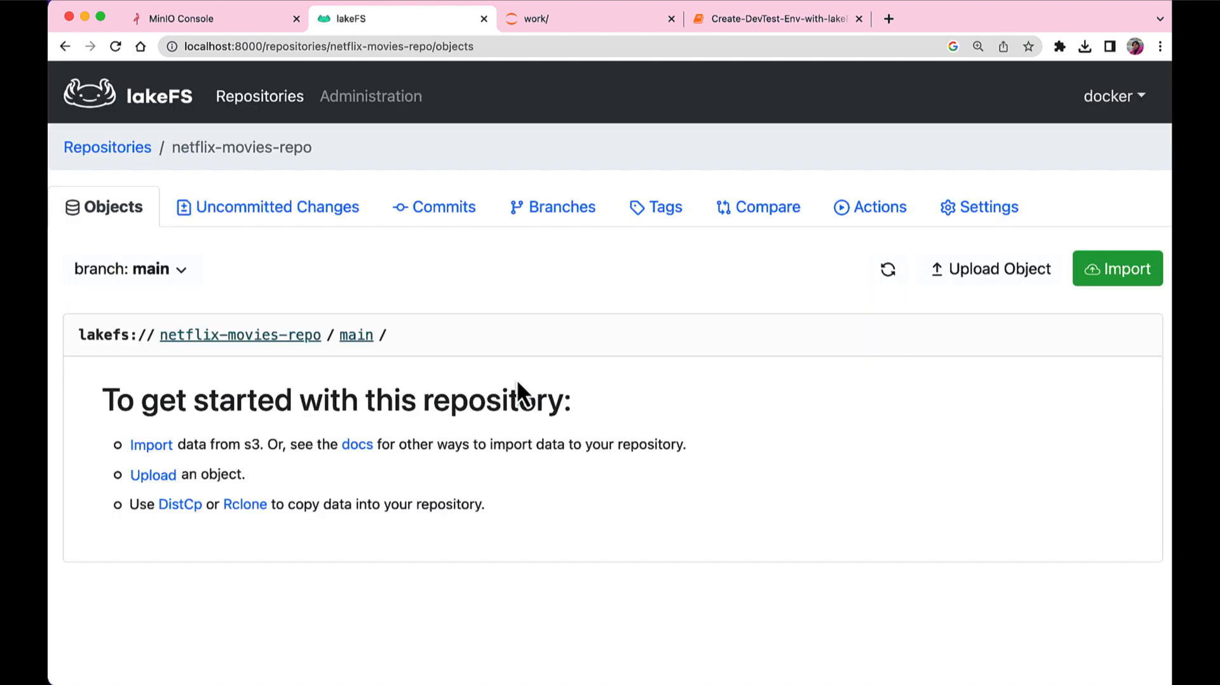
click(588, 18)
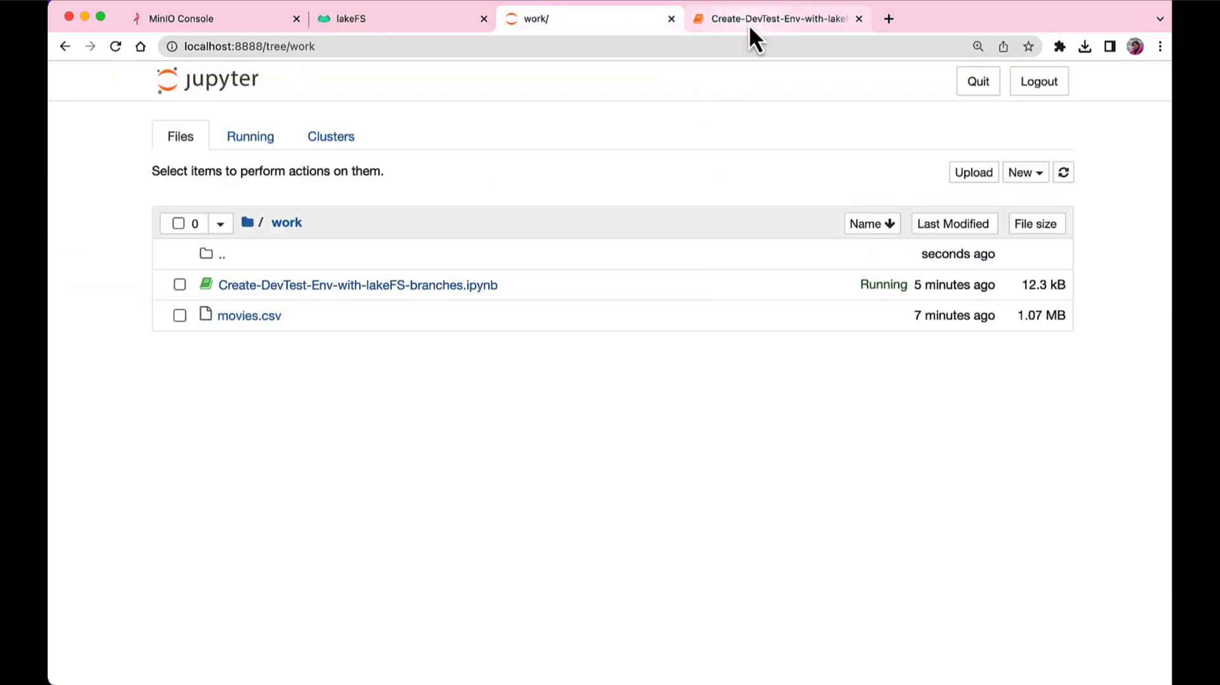
Run the client setup cells, list existing branches, and create the ingress-landing-area and staging-area branches.
click(774, 18)
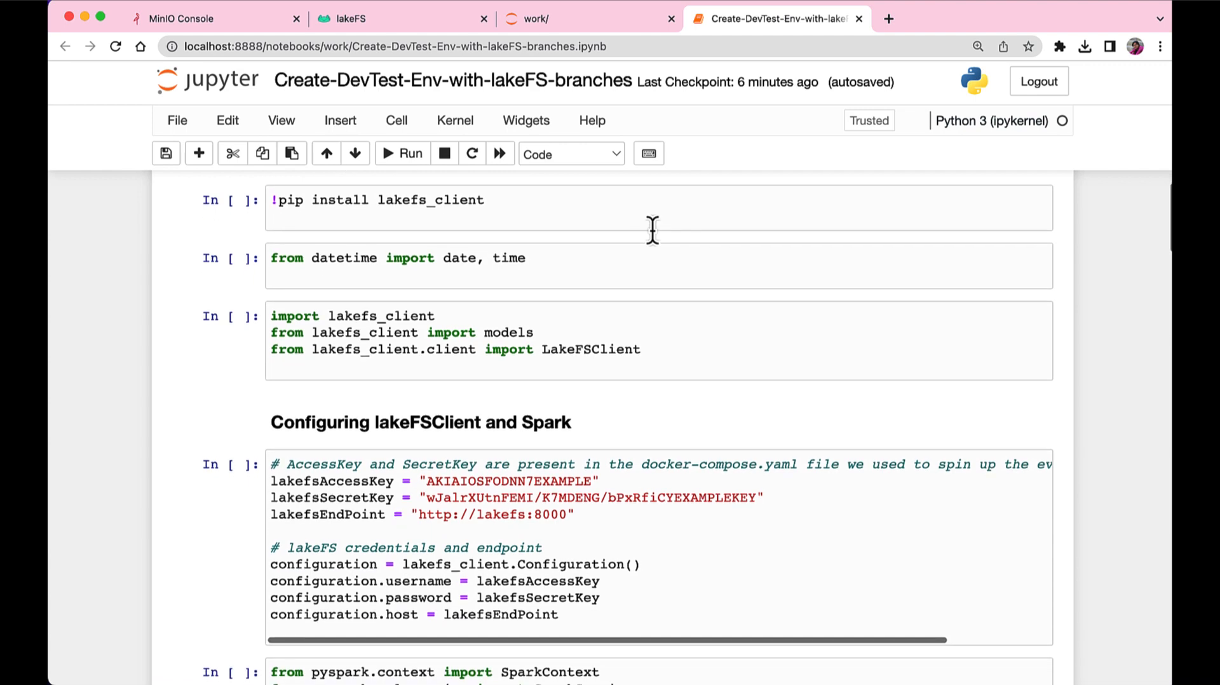
click(402, 154)
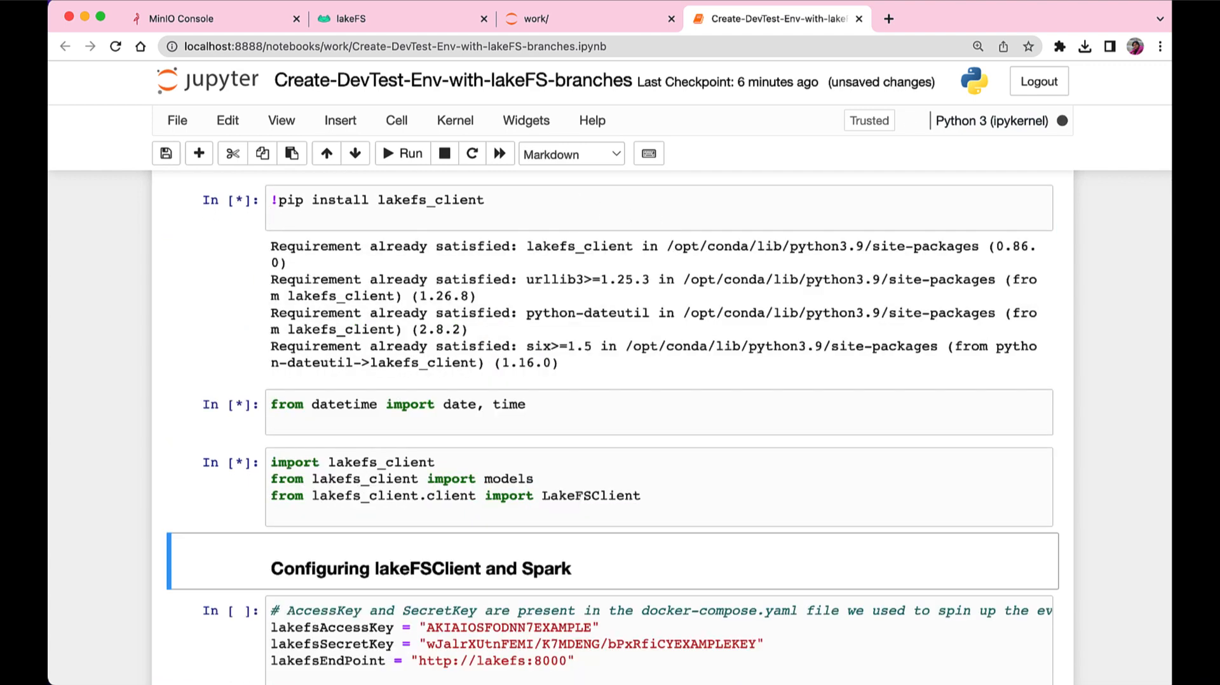
scroll(down, 3)
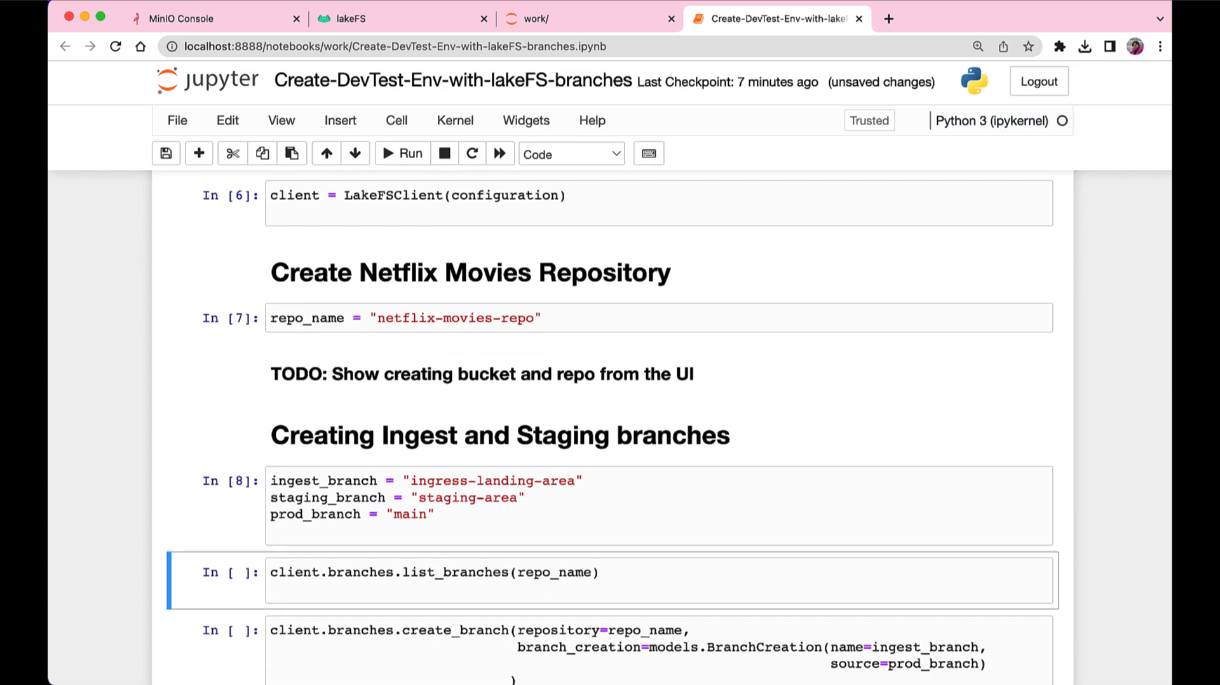
click(401, 154)
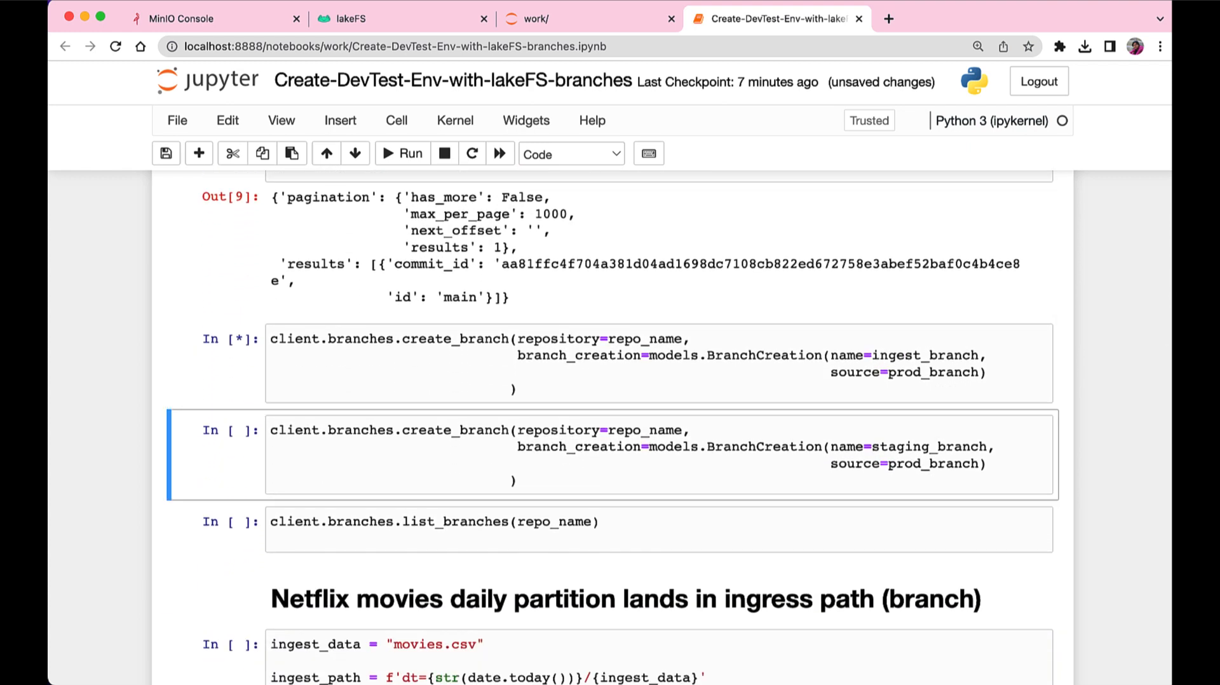
click(402, 154)
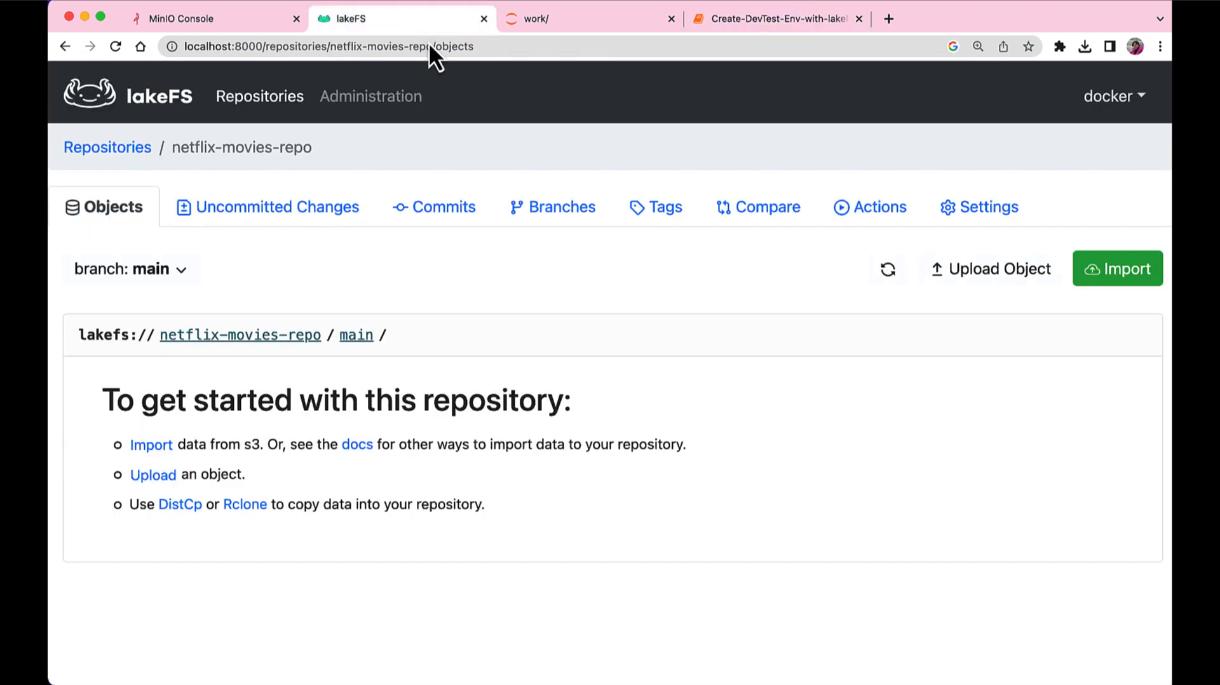
Verify the three branches and browse the still-empty ingress-landing-area objects.
click(550, 205)
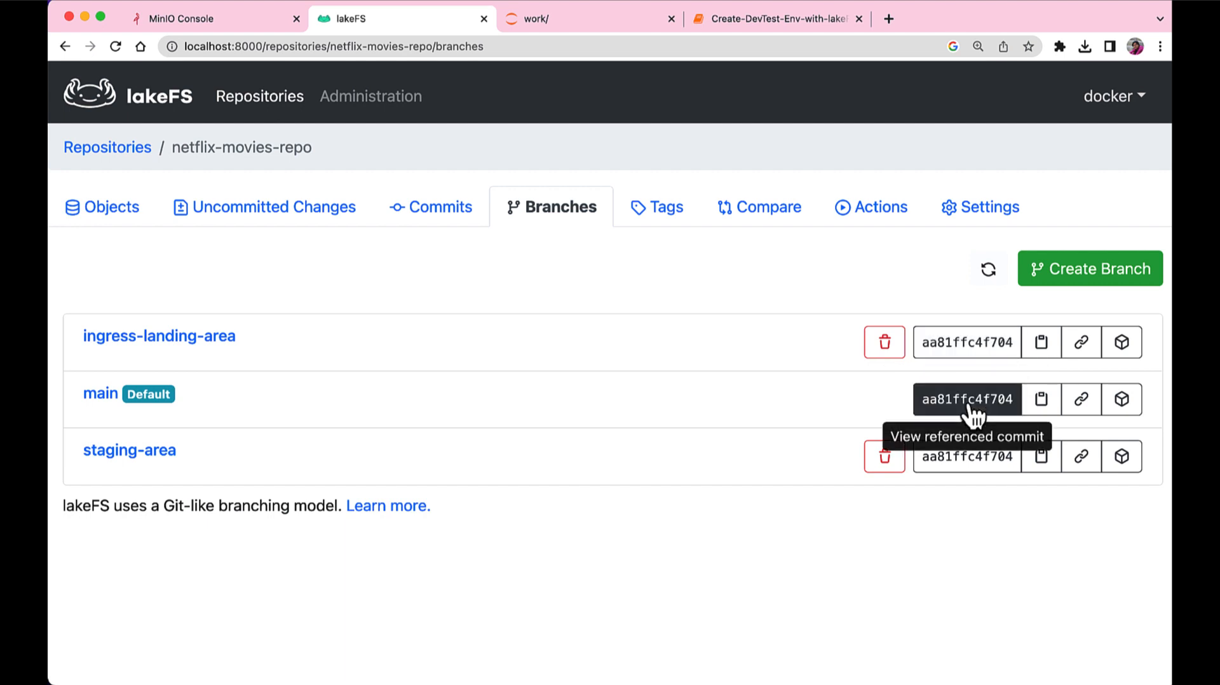
mouse_move(102, 206)
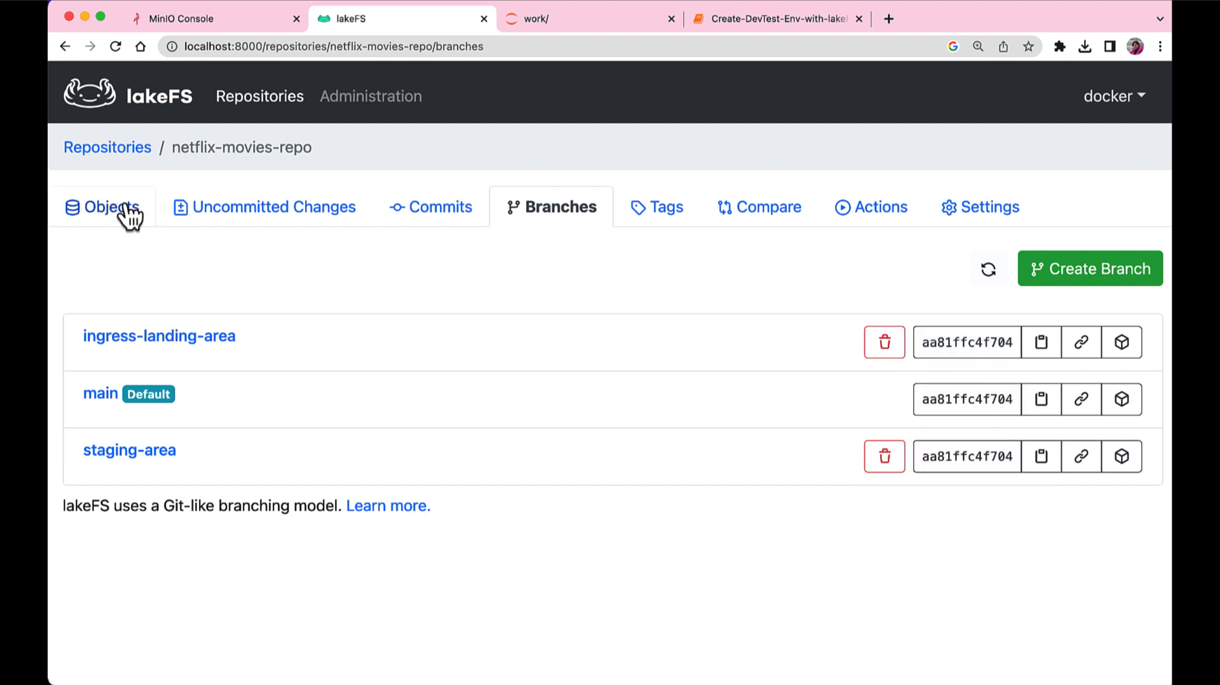
click(103, 206)
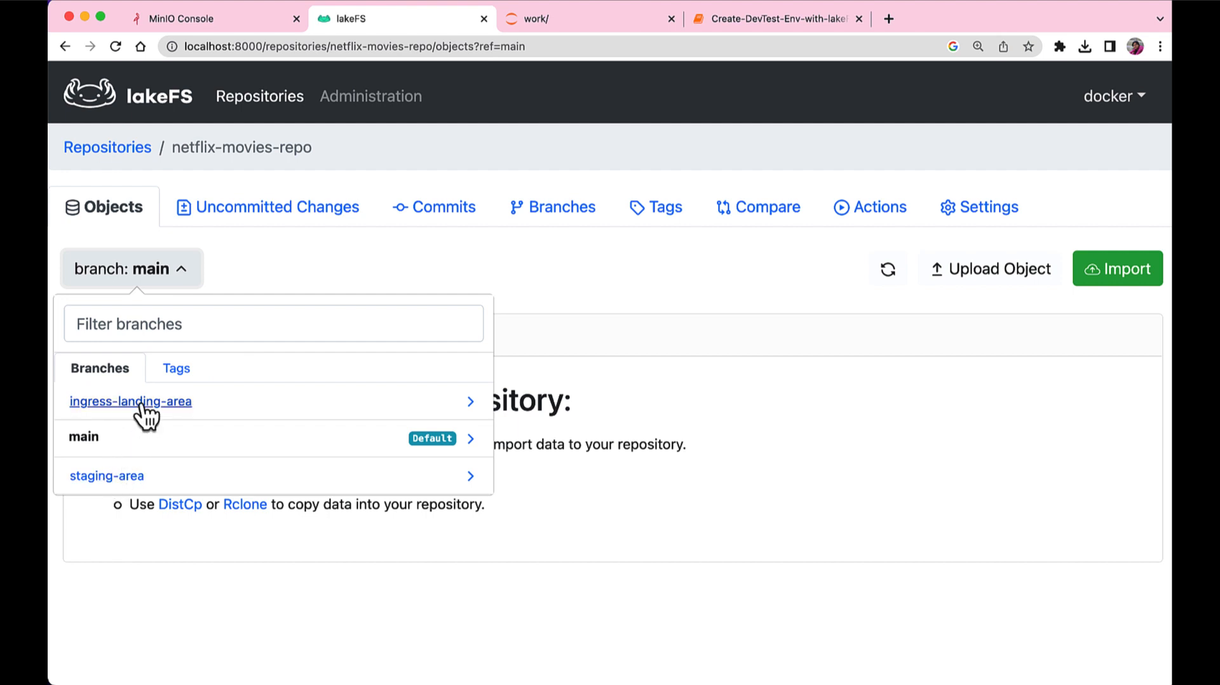
click(130, 400)
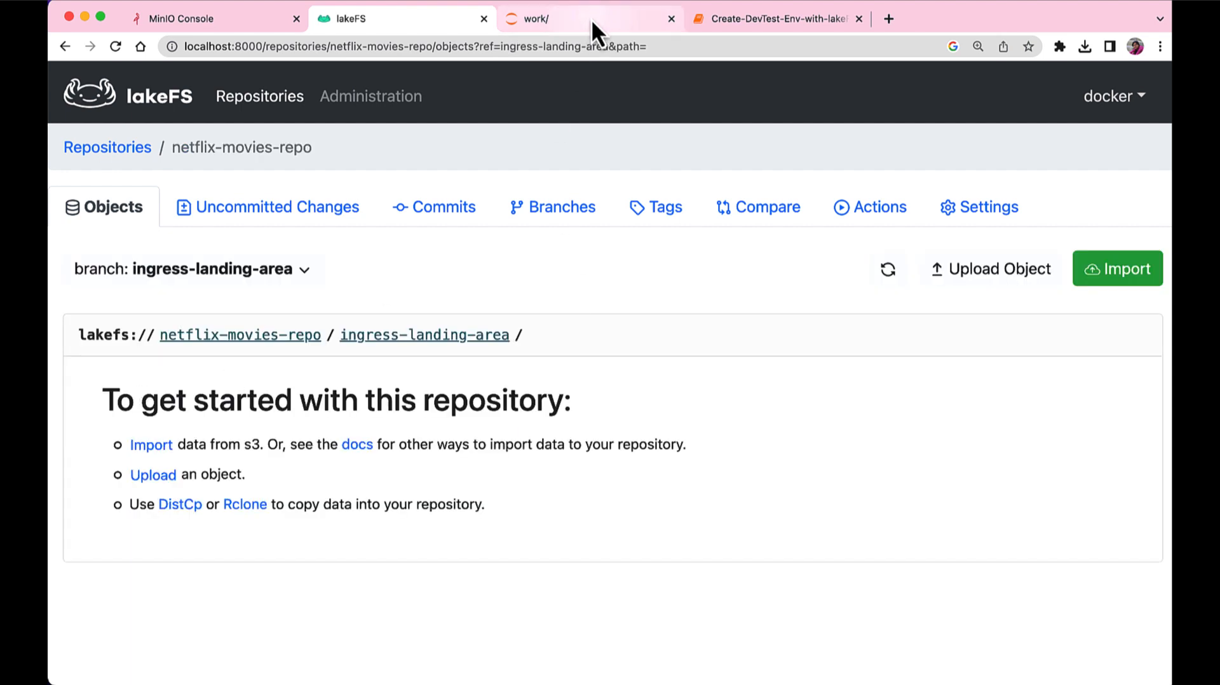
click(587, 18)
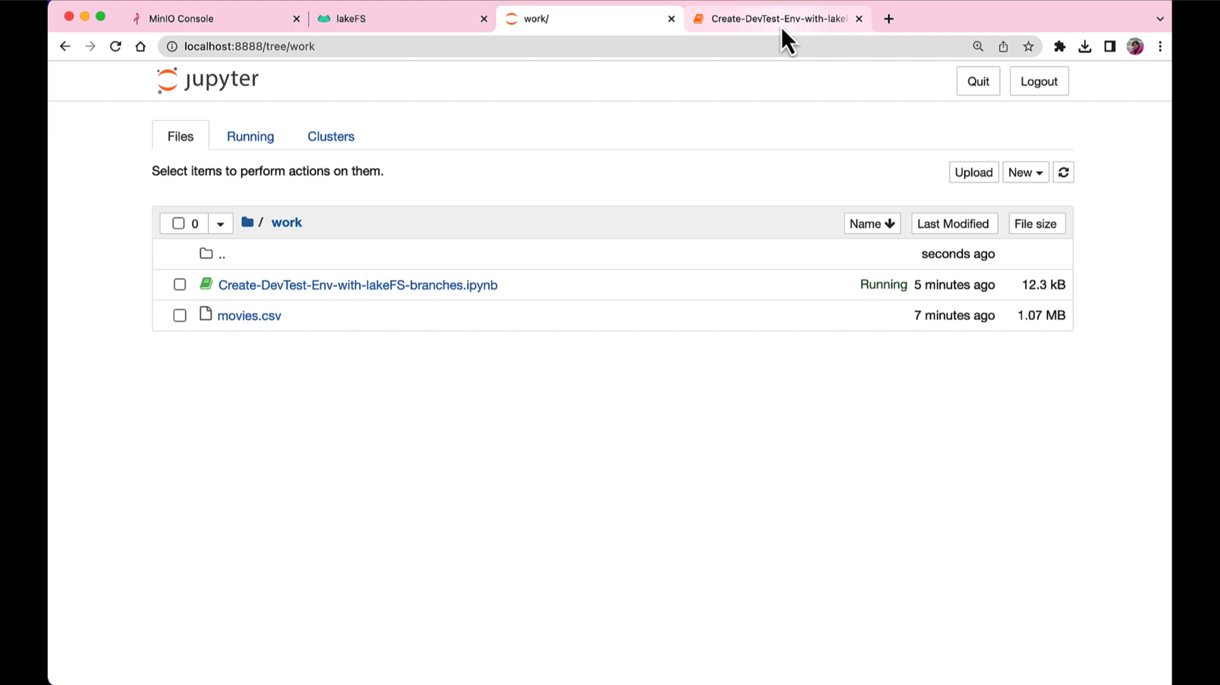
Run the ingest cells uploading movies.csv under dt=2022-12-12 on ingress-landing-area.
click(776, 18)
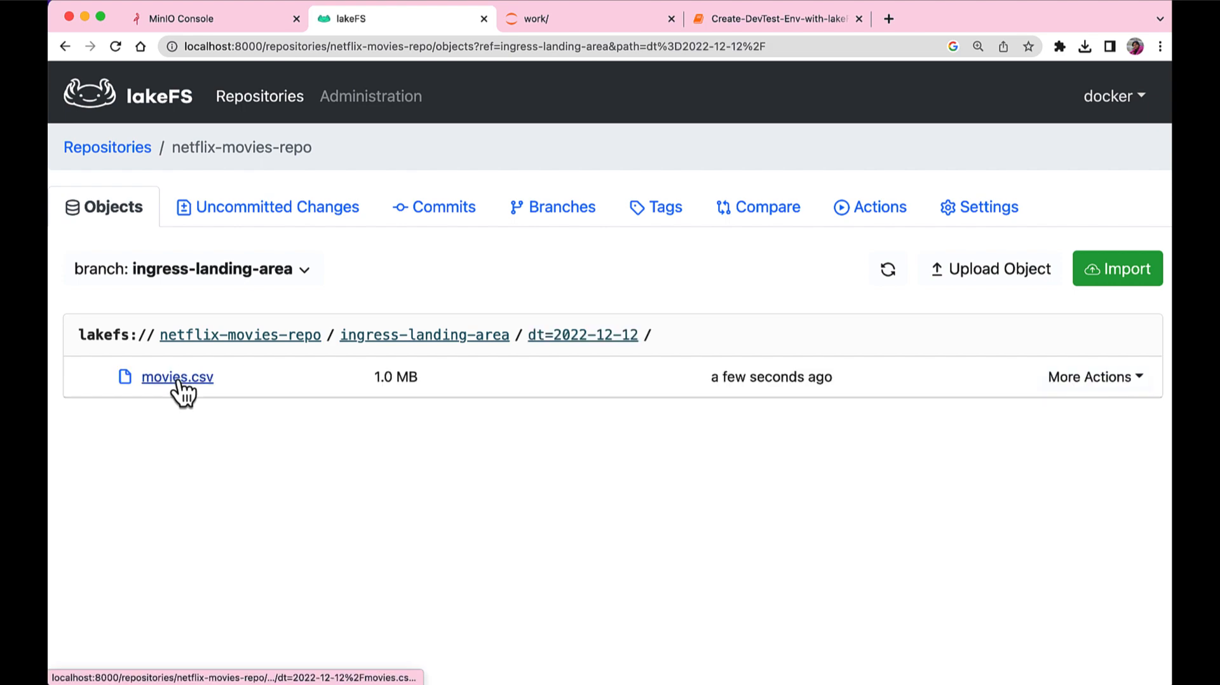
View the ingress-landing-area commit for today's movie data, then return to the notebook.
click(433, 206)
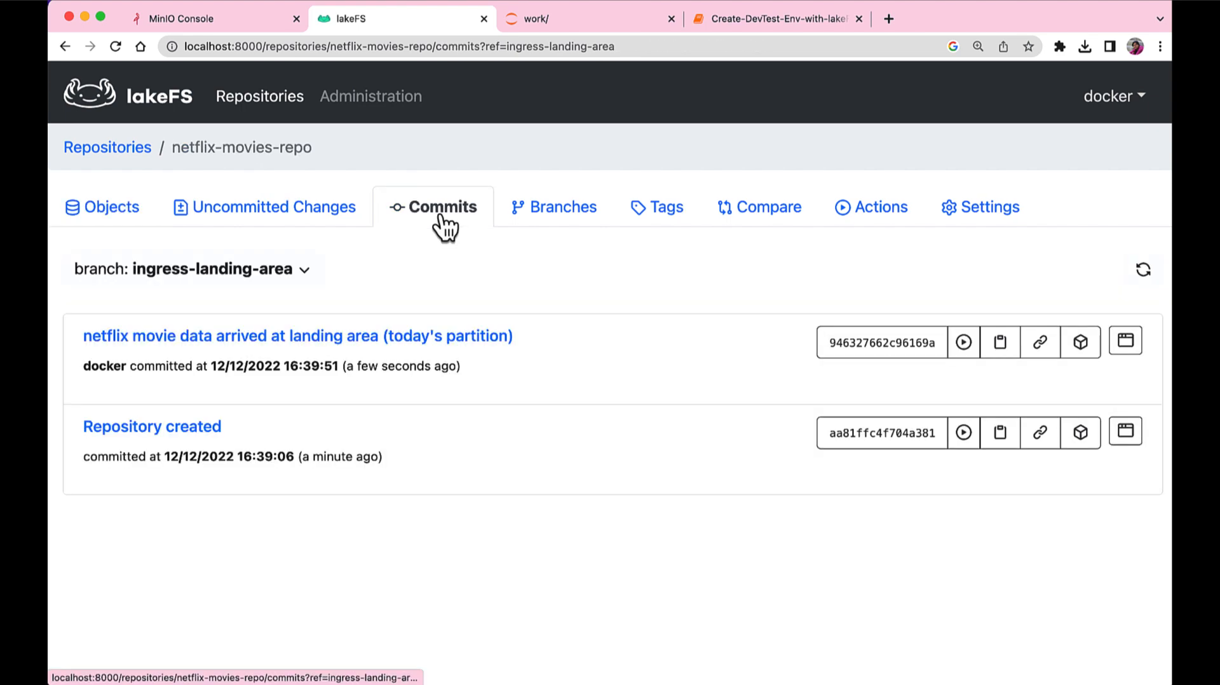
click(776, 18)
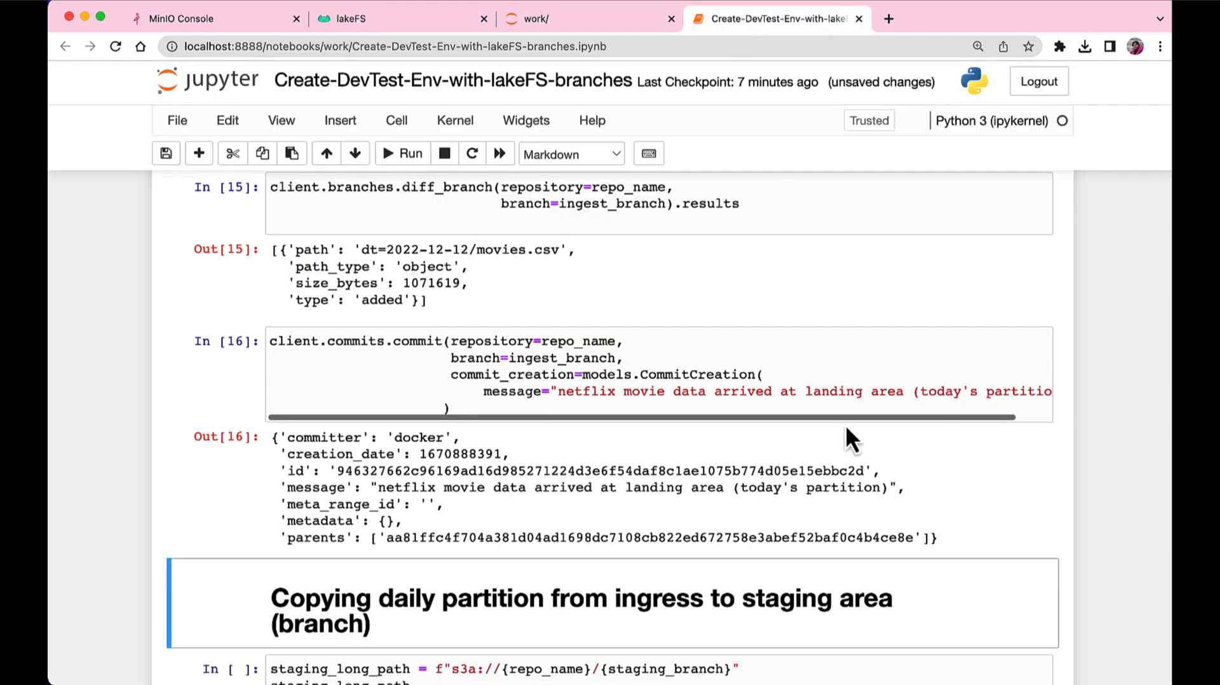
scroll(down, 3)
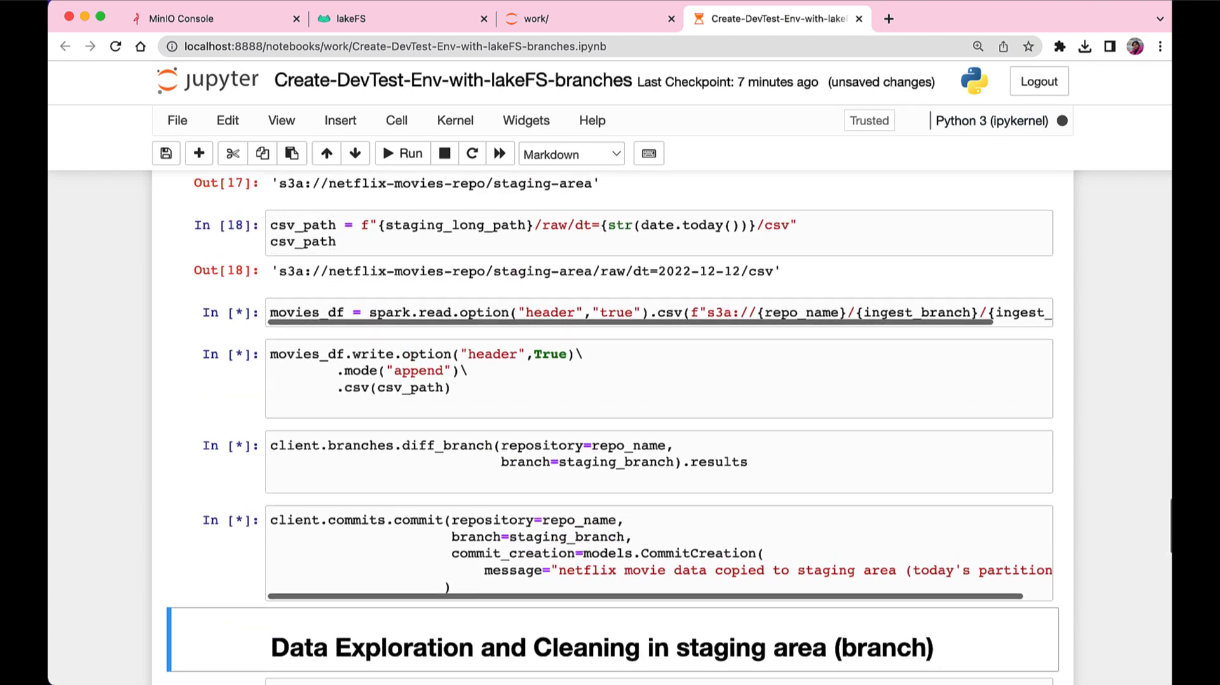
Run the cells copying the landing CSV into staging-area and committing today's partition.
scroll(down, 3)
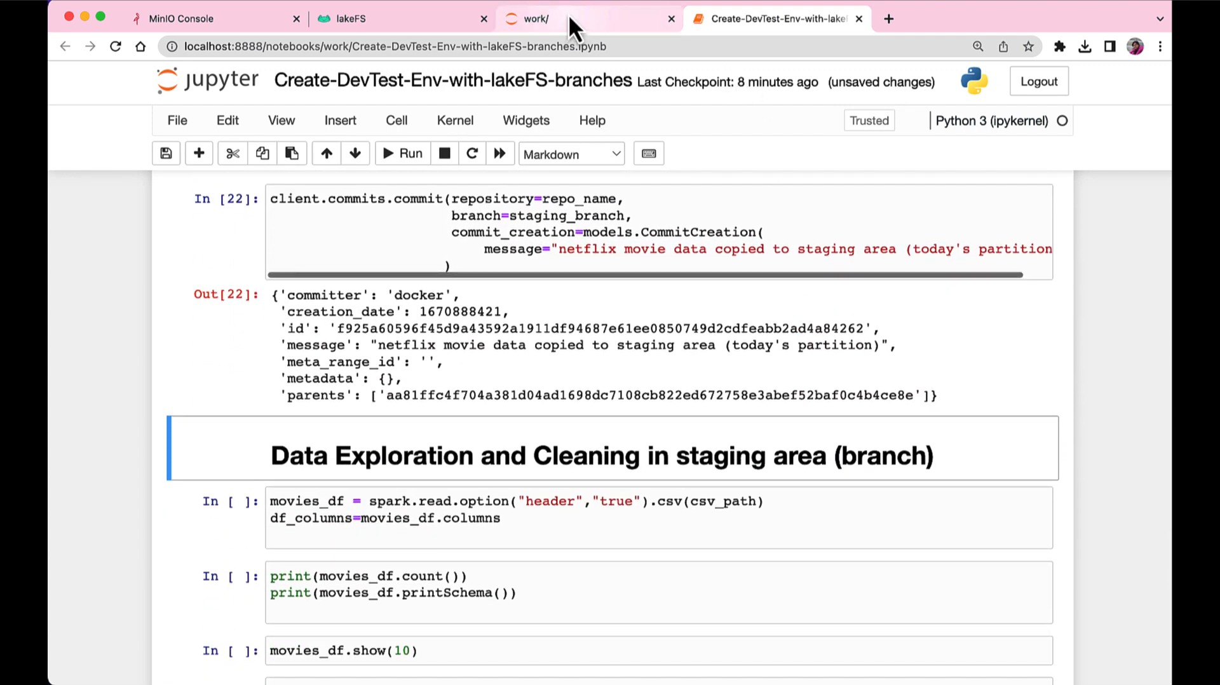
Confirm staging-area's copy commit and browse its raw/dt=2022-12-12 partition folder.
click(352, 18)
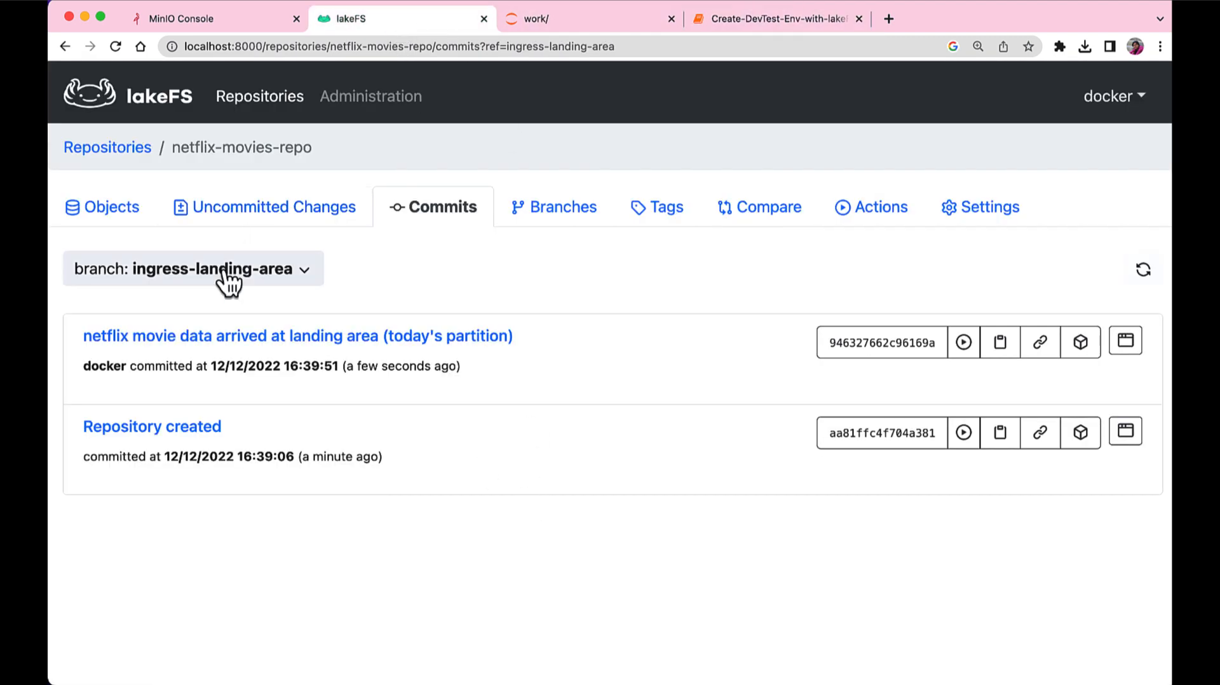
click(191, 269)
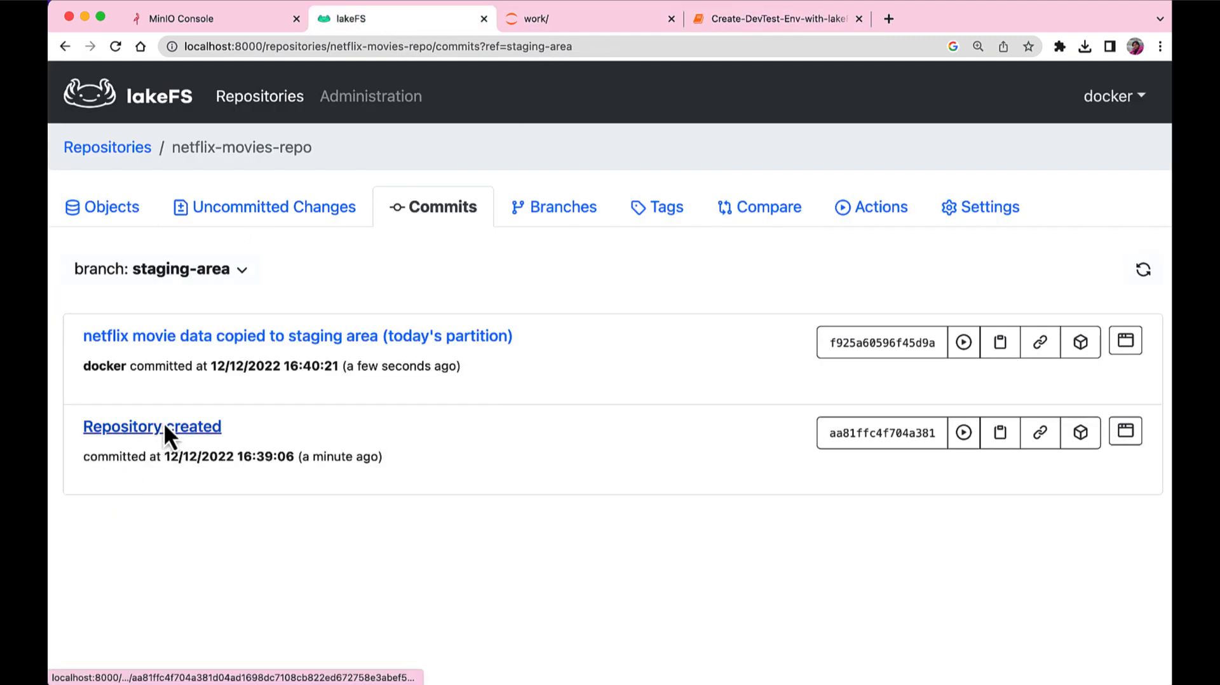
click(101, 206)
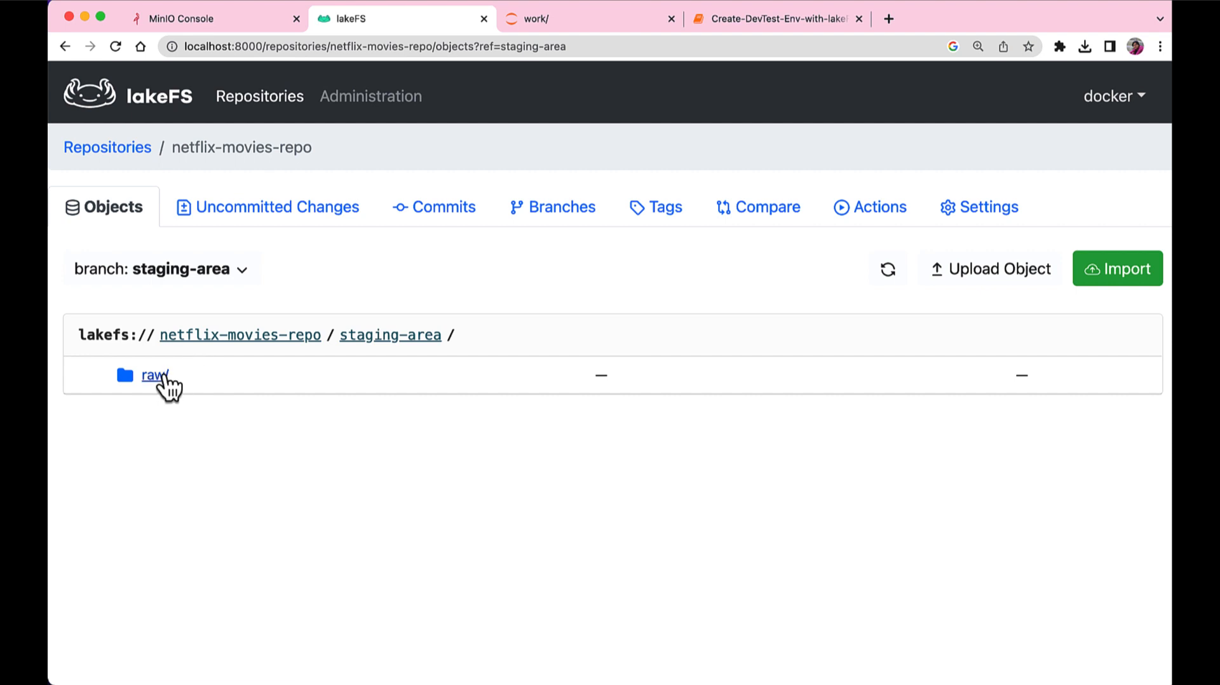
click(153, 375)
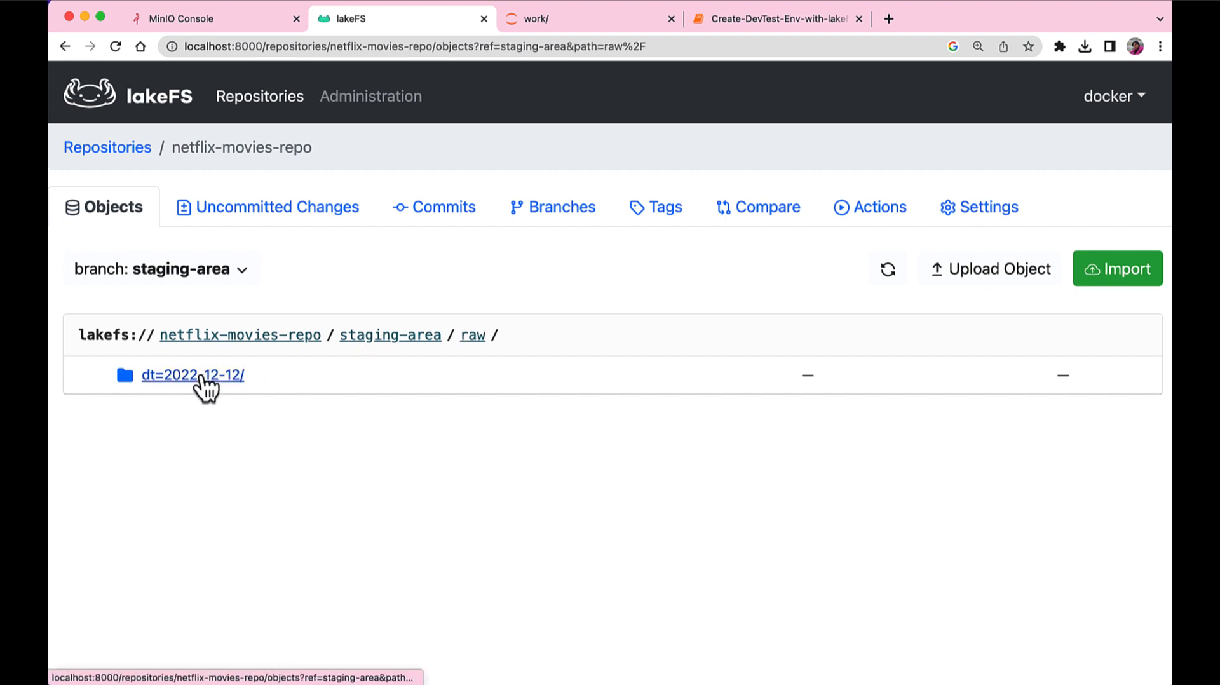
click(192, 374)
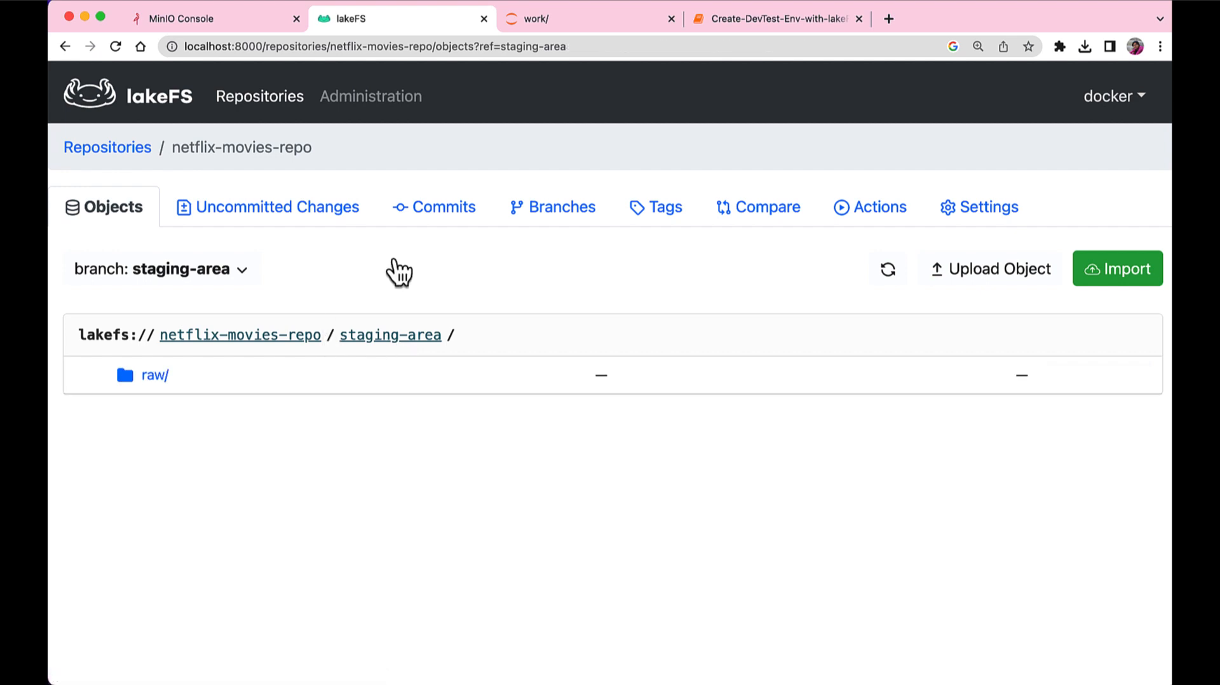
click(776, 18)
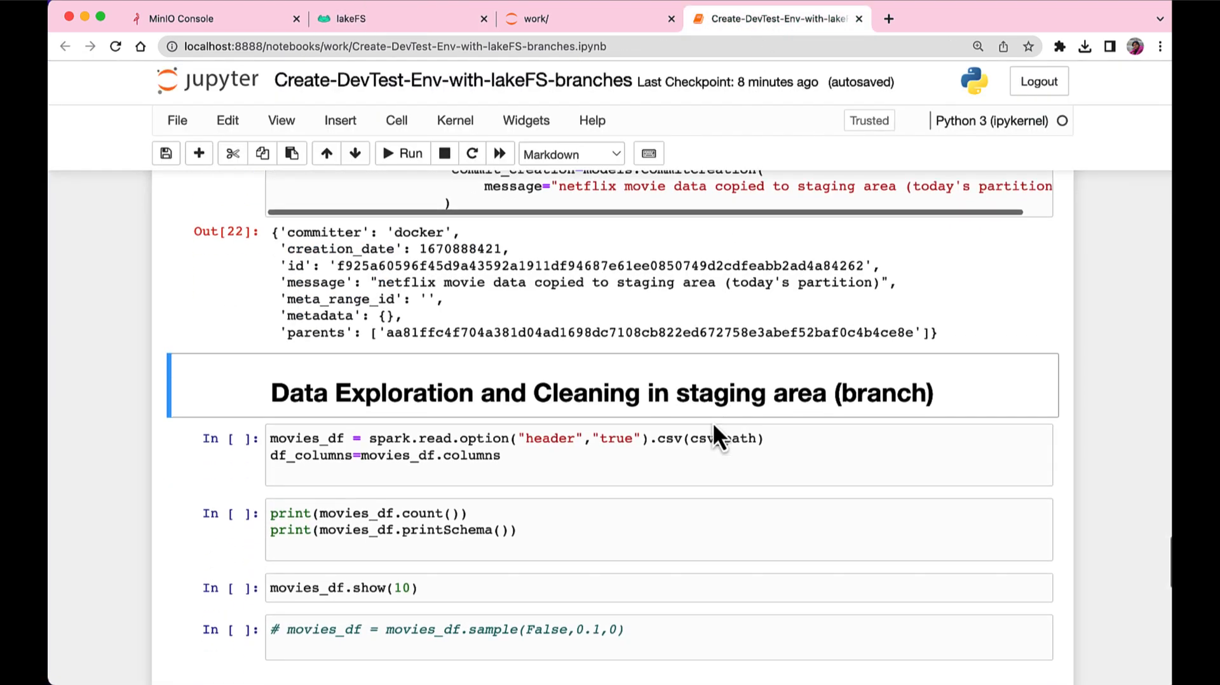
Run the exploration, cleaning, null-check and country-partitioned parquet write cells.
click(403, 154)
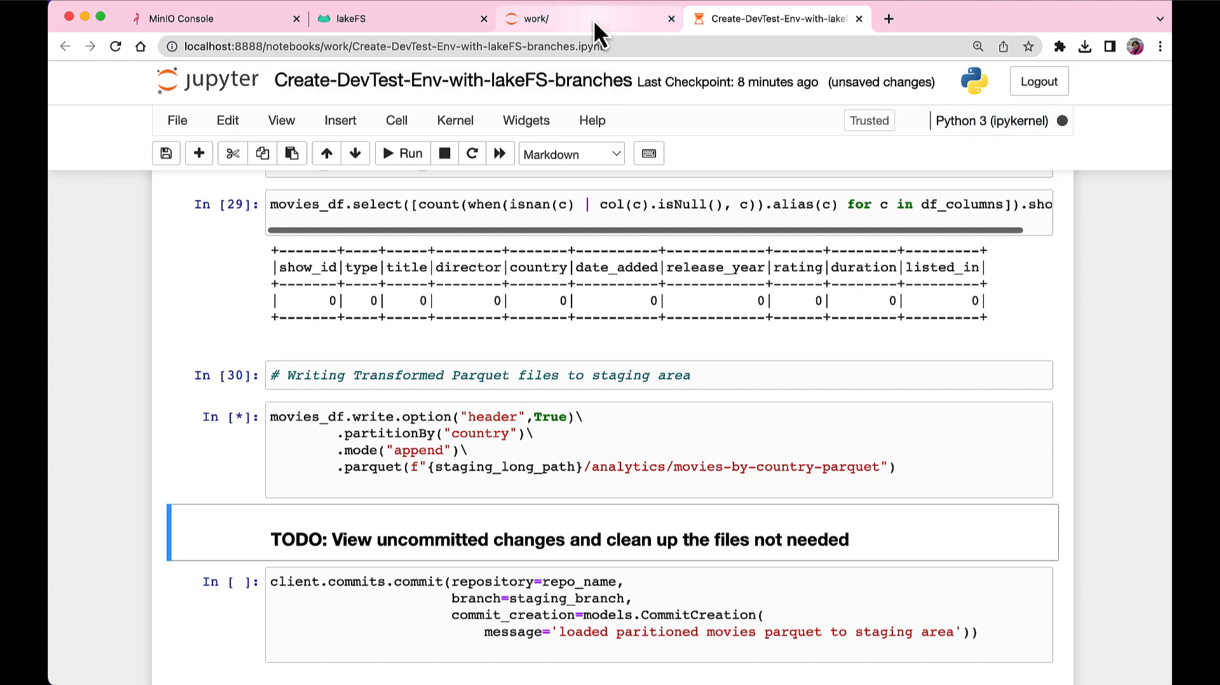
Browse staging-area's analytics/movies-by-country-parquet output and look inside the country=Argentina partition.
click(402, 18)
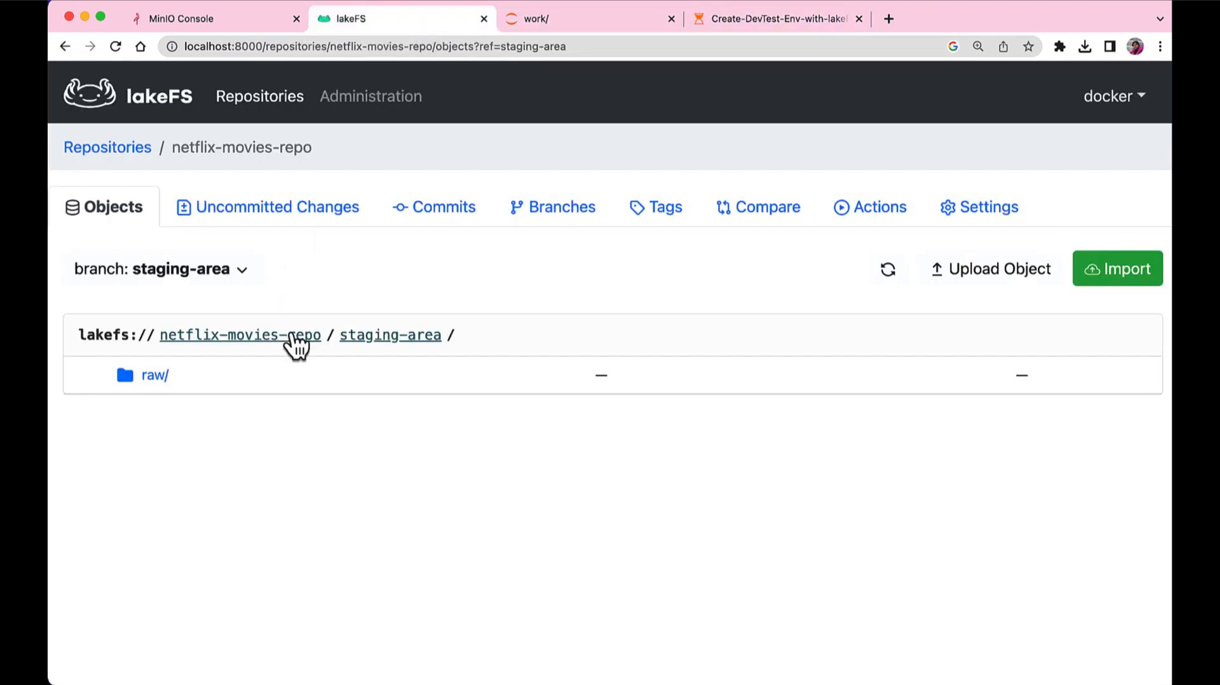
click(155, 268)
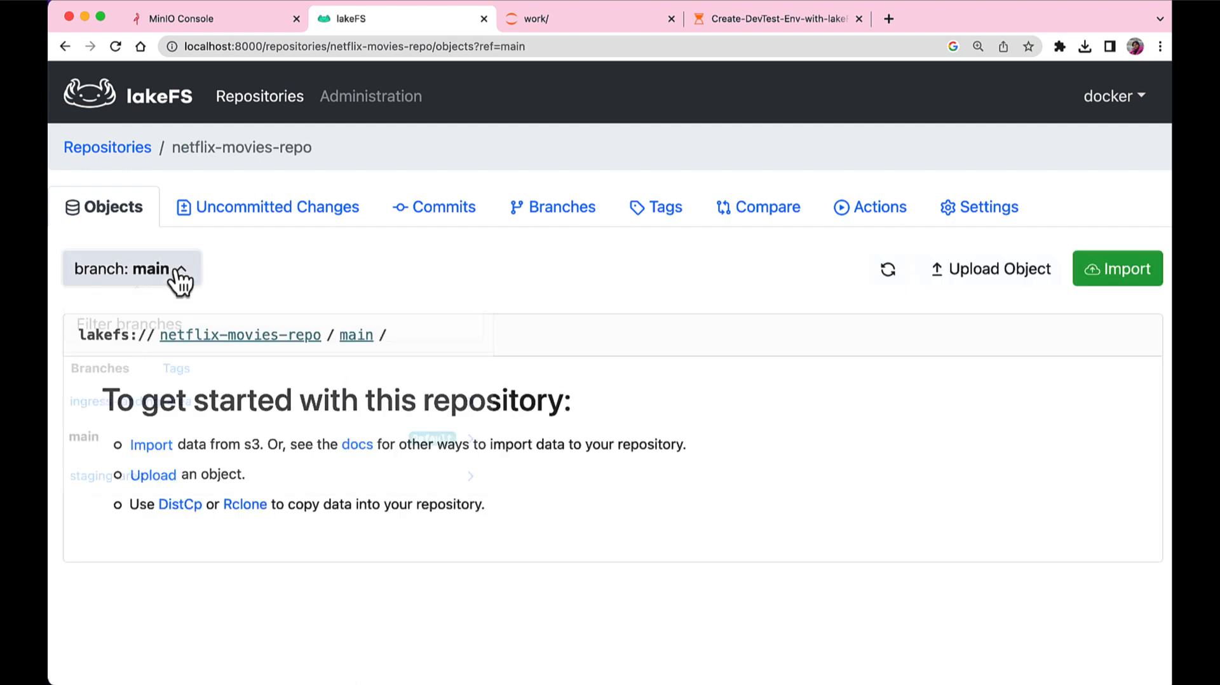
click(92, 475)
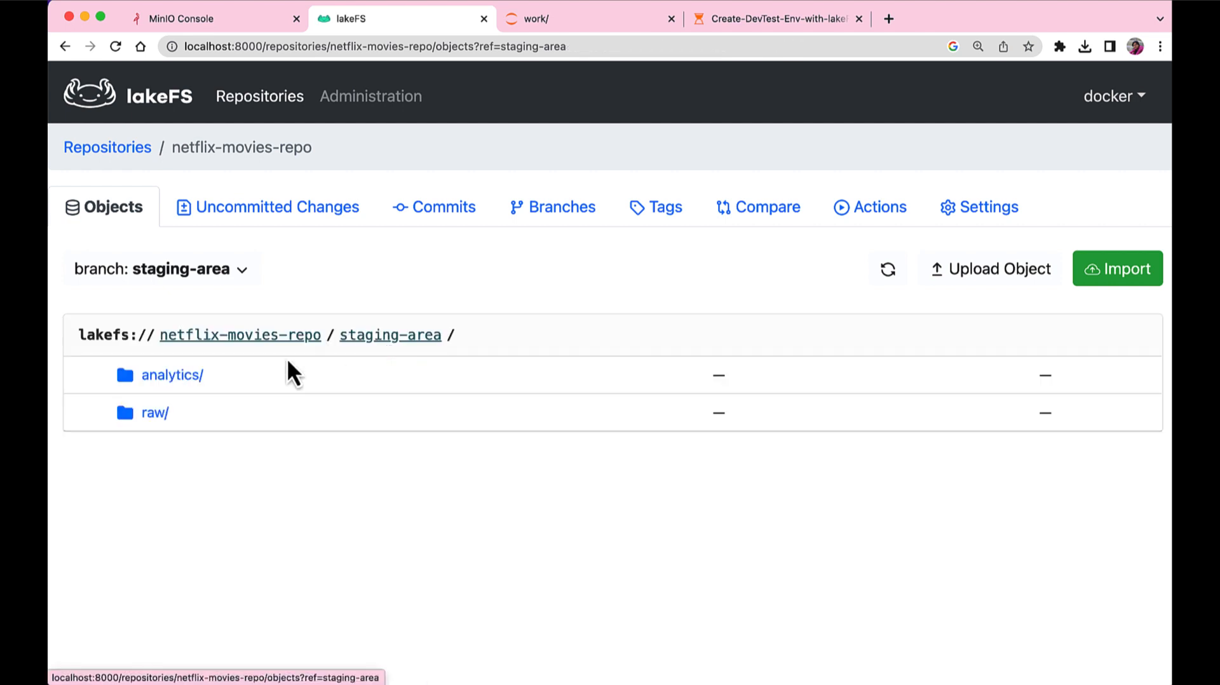
click(170, 375)
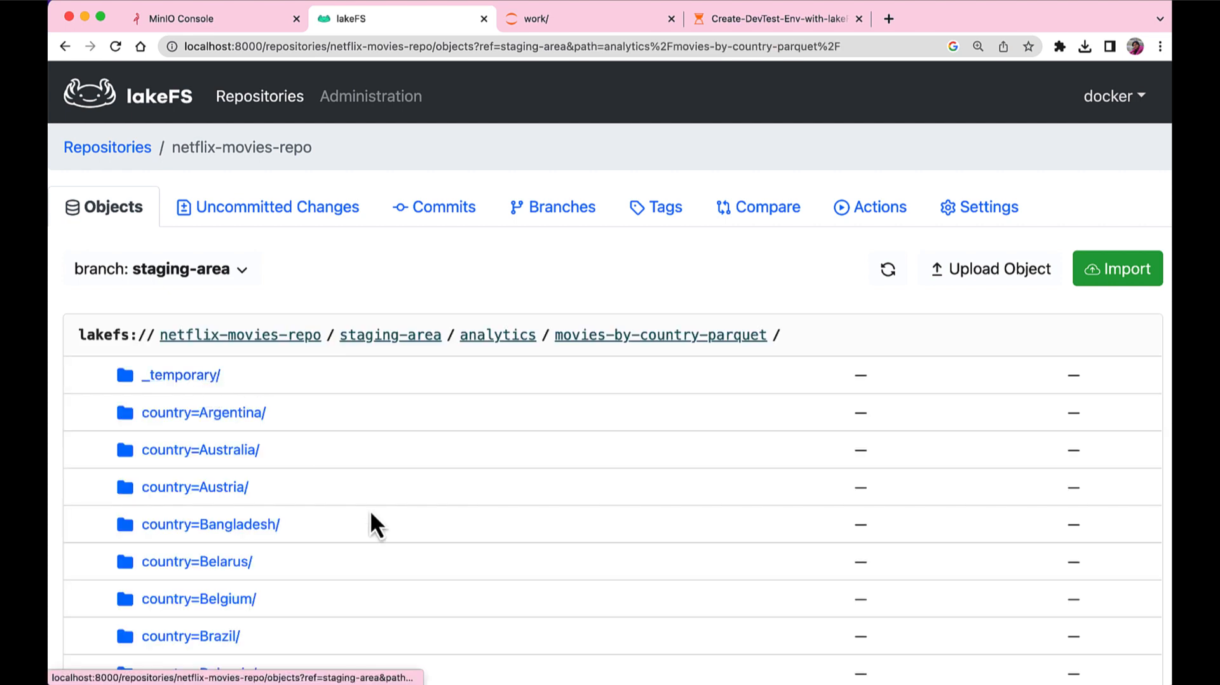
scroll(down, 3)
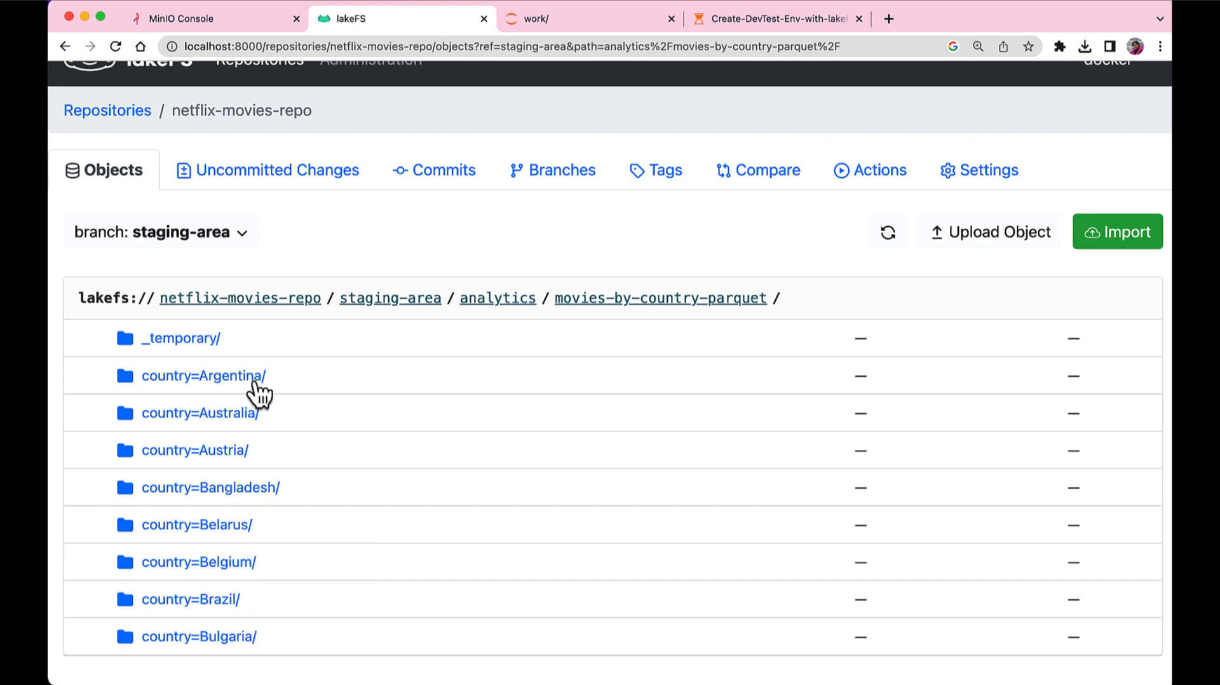
click(202, 375)
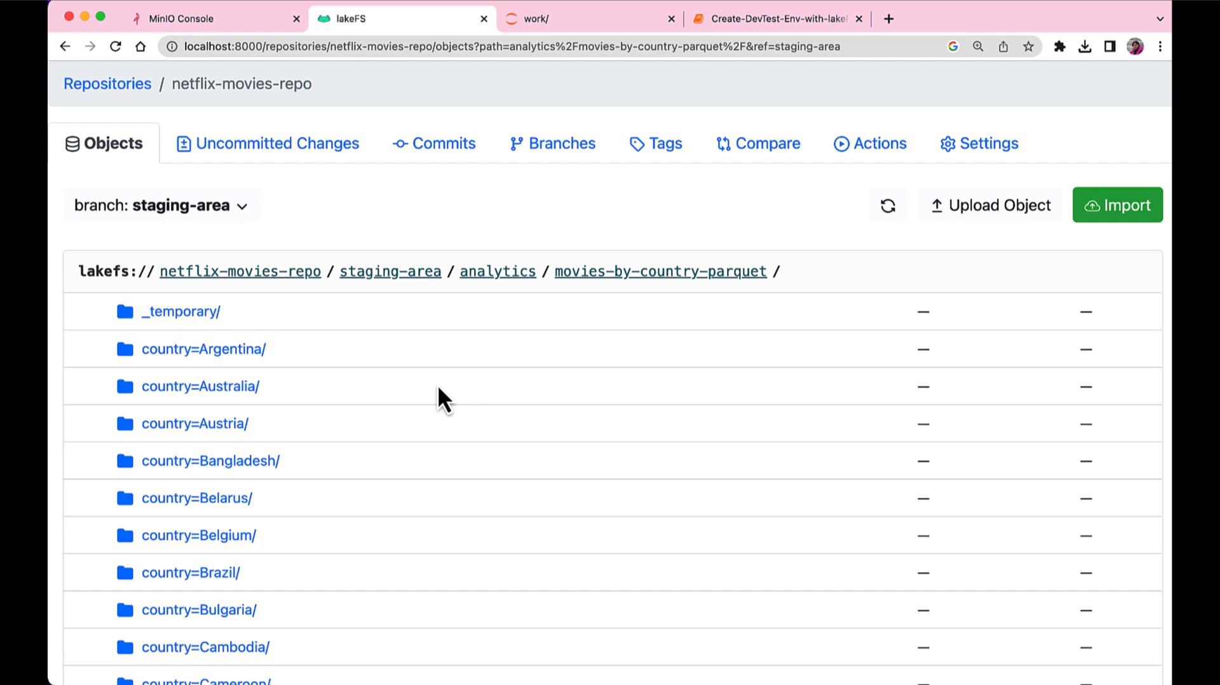
mouse_move(481, 218)
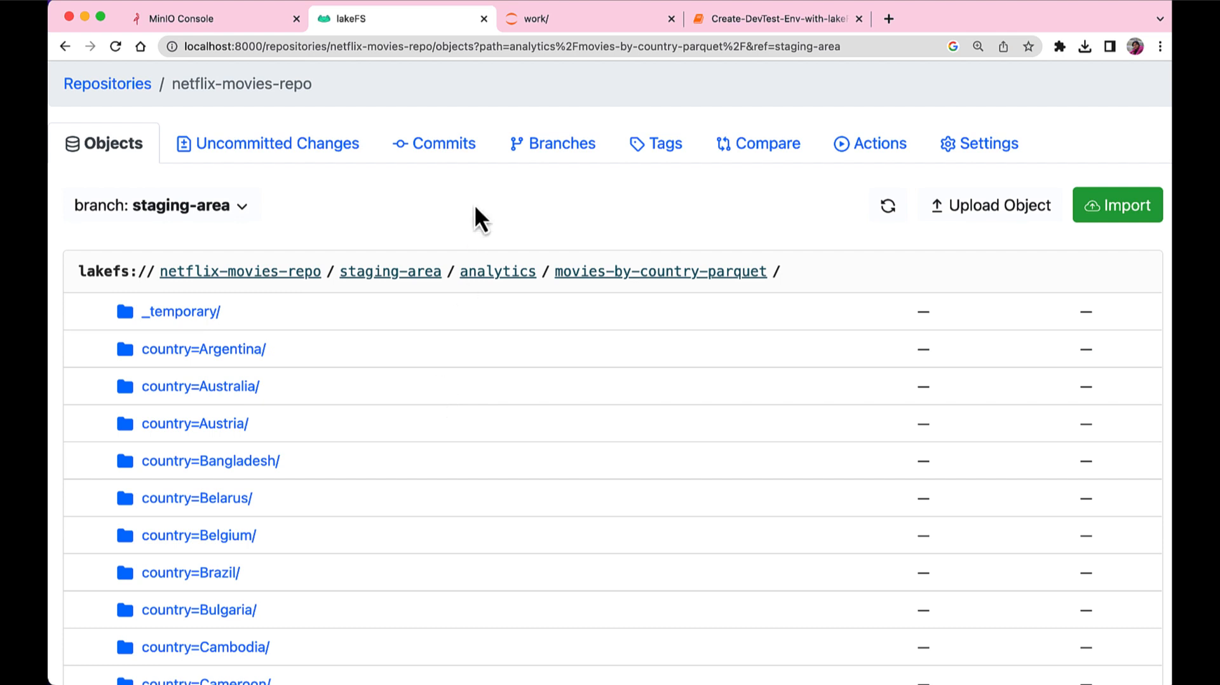
Reload the listing so the finished country partitions and _SUCCESS marker appear.
click(116, 47)
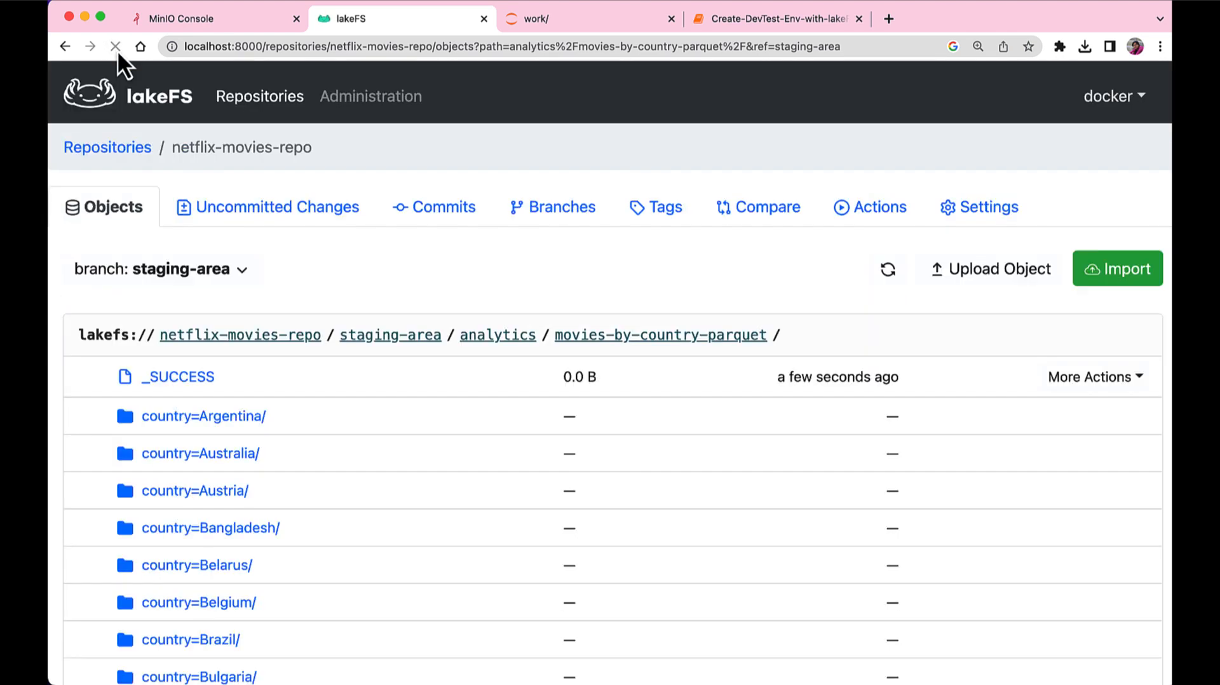
click(776, 18)
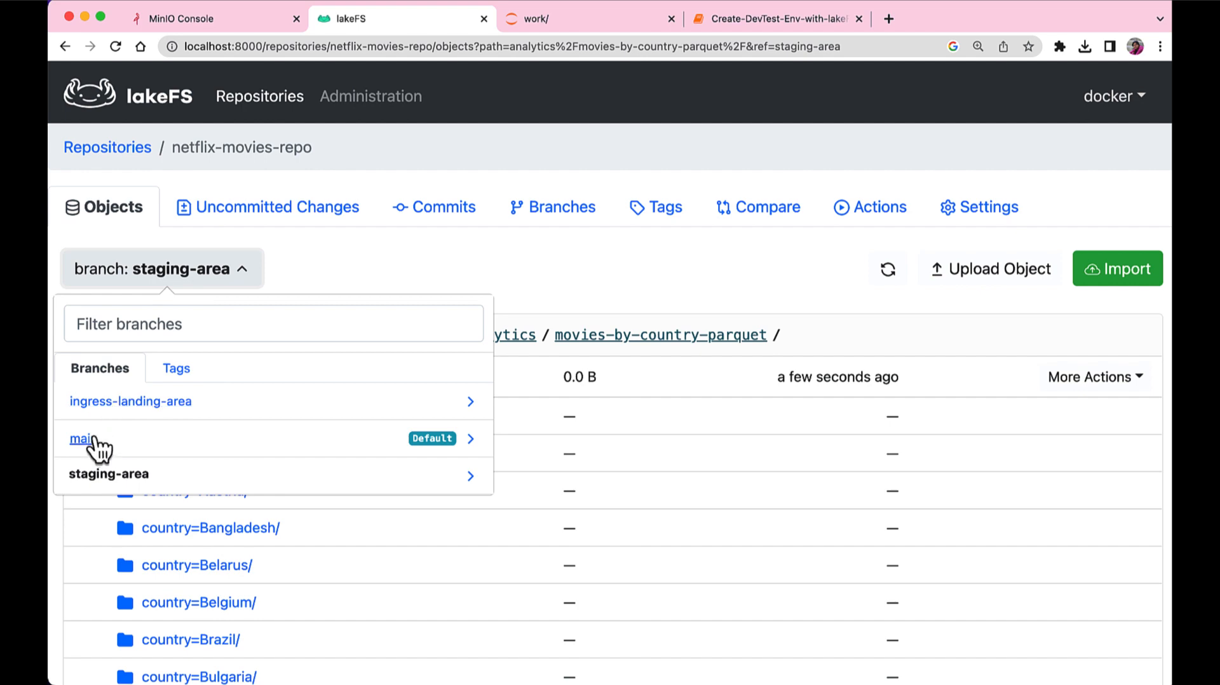
Confirm main holds movies-by-country-parquet and its commit history tops with 'Merge staging-area into main'.
click(81, 439)
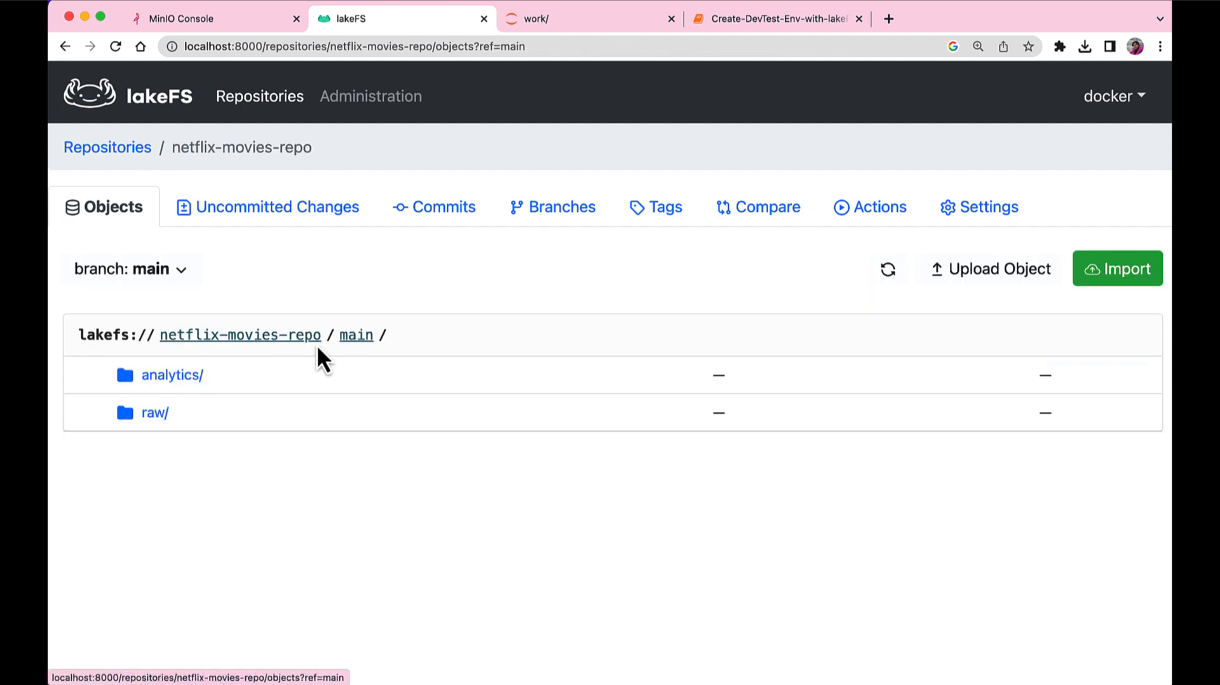
click(169, 375)
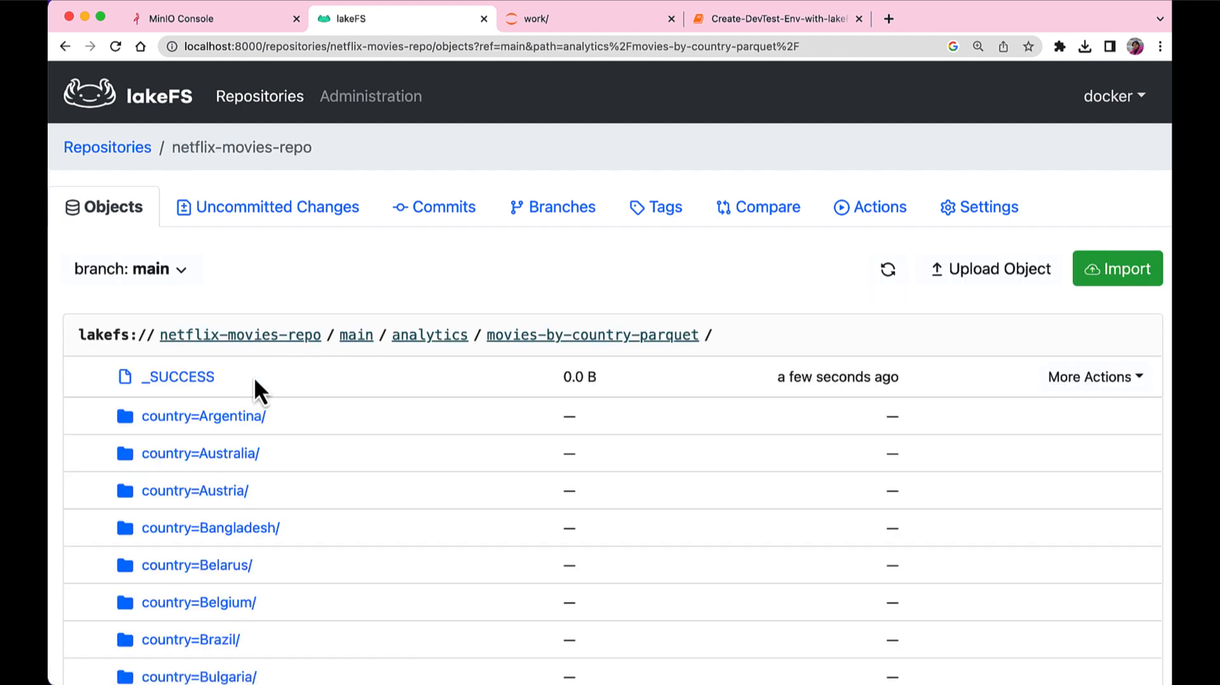
click(432, 206)
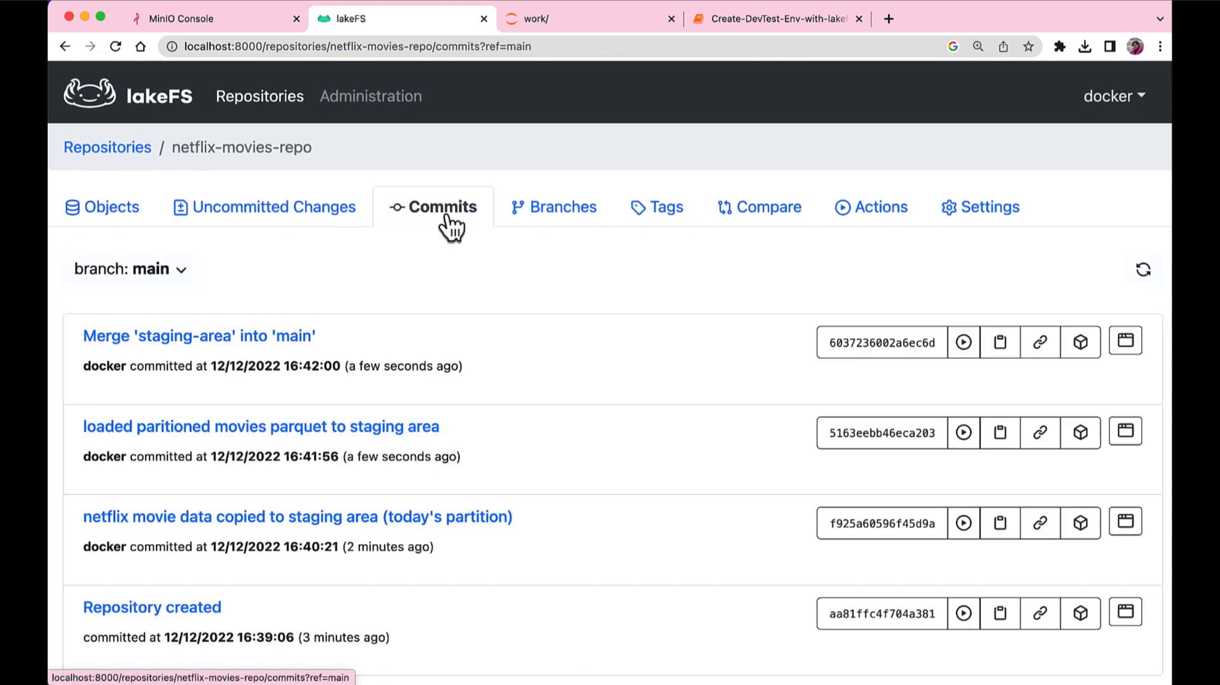
scroll(down, 3)
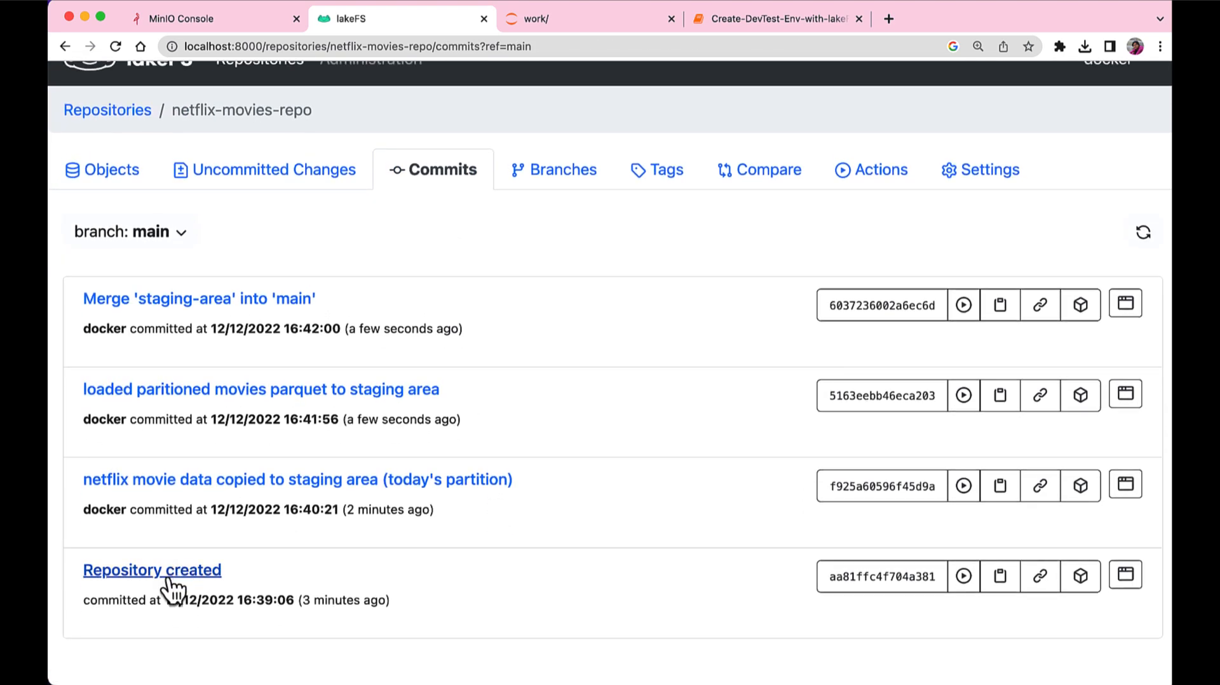
mouse_move(308, 417)
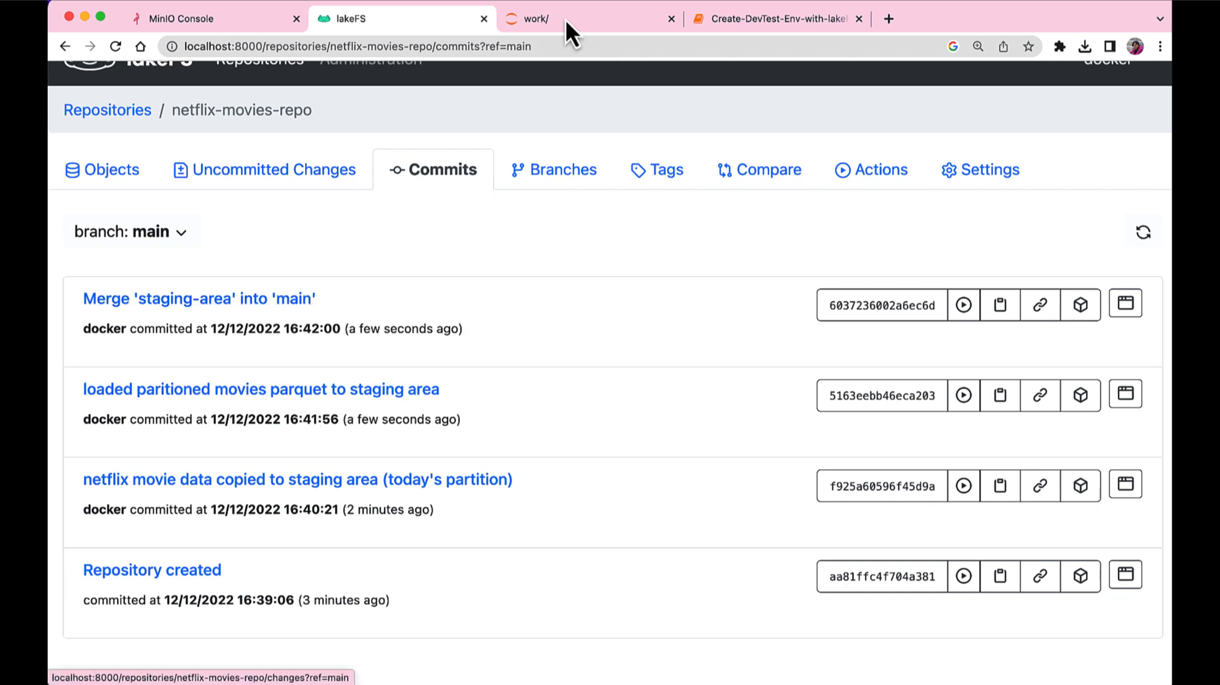
Glance at the merge result in the notebook and return to the lakeFS repository.
click(774, 18)
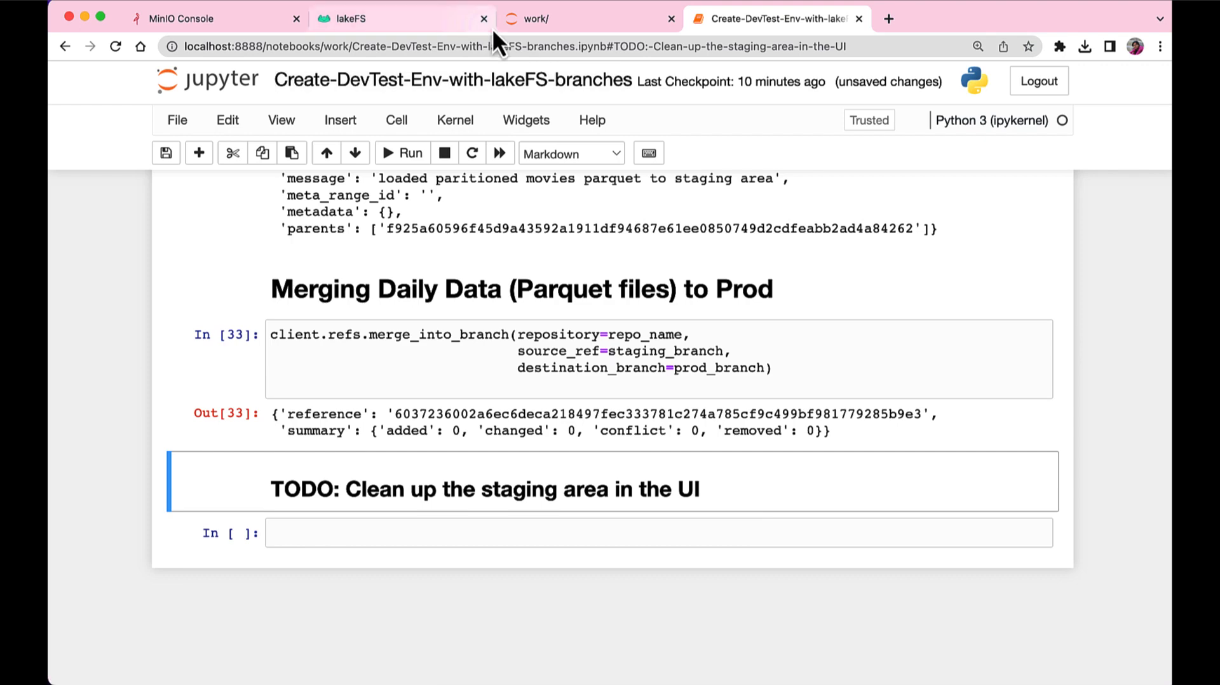
click(401, 18)
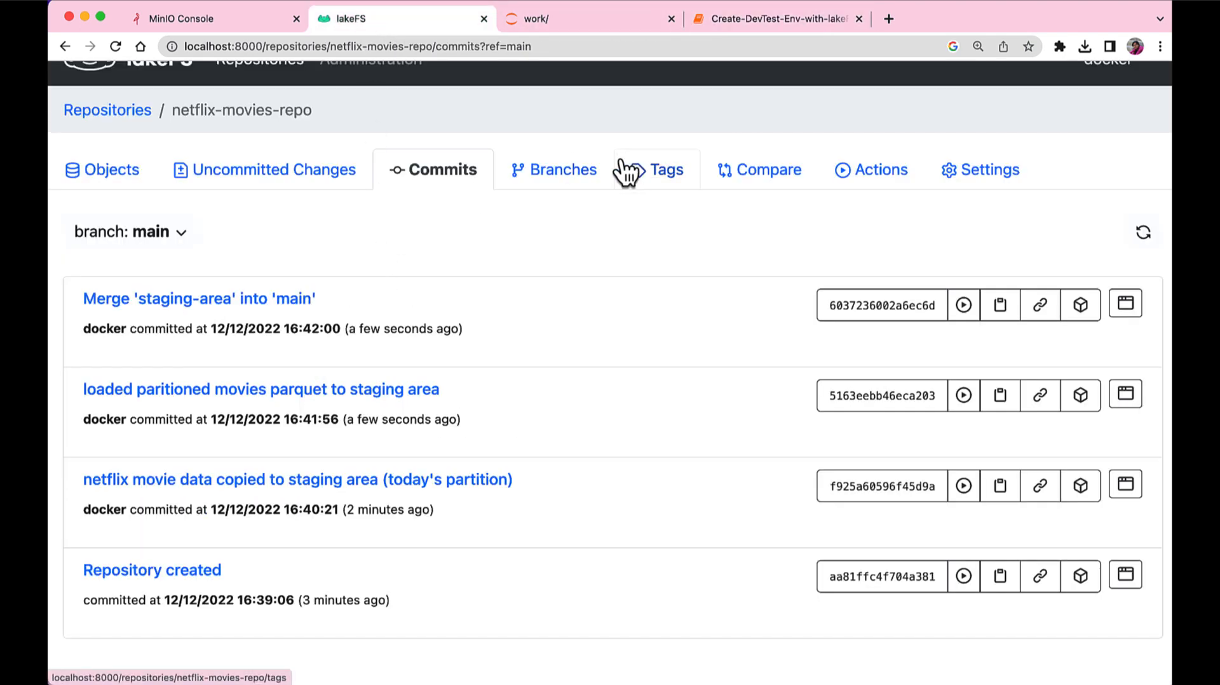
Delete the staging-area branch from the Branches list, leaving ingress-landing-area and main.
click(553, 170)
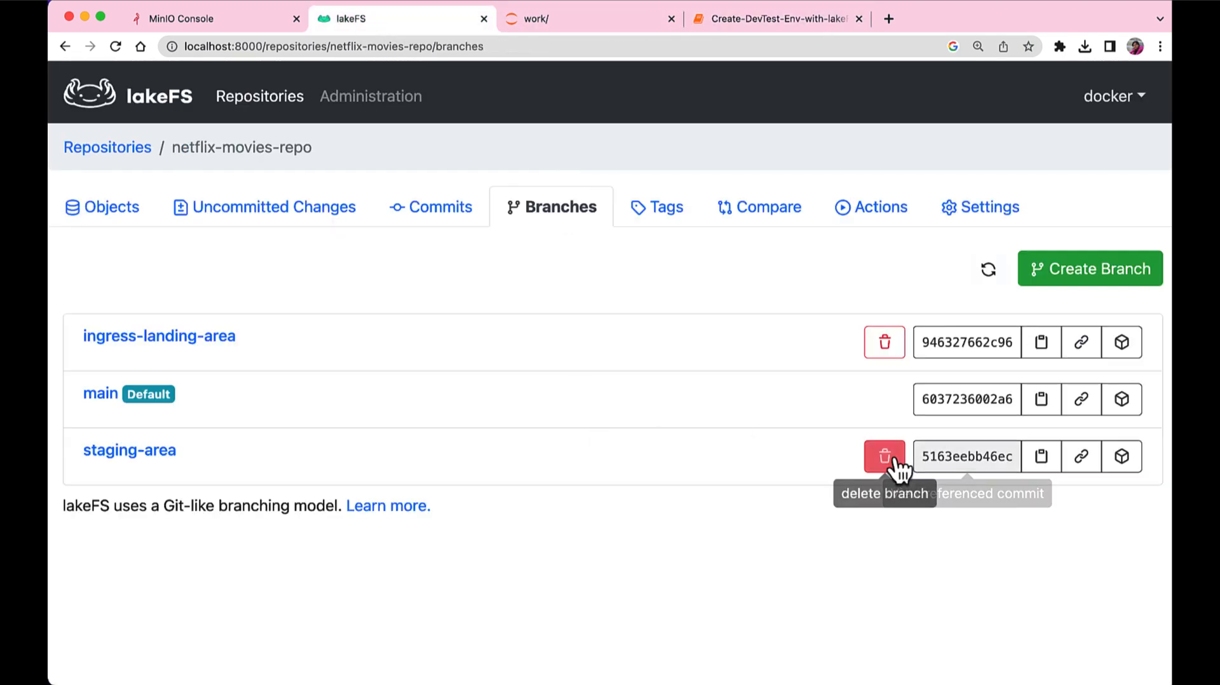
click(885, 456)
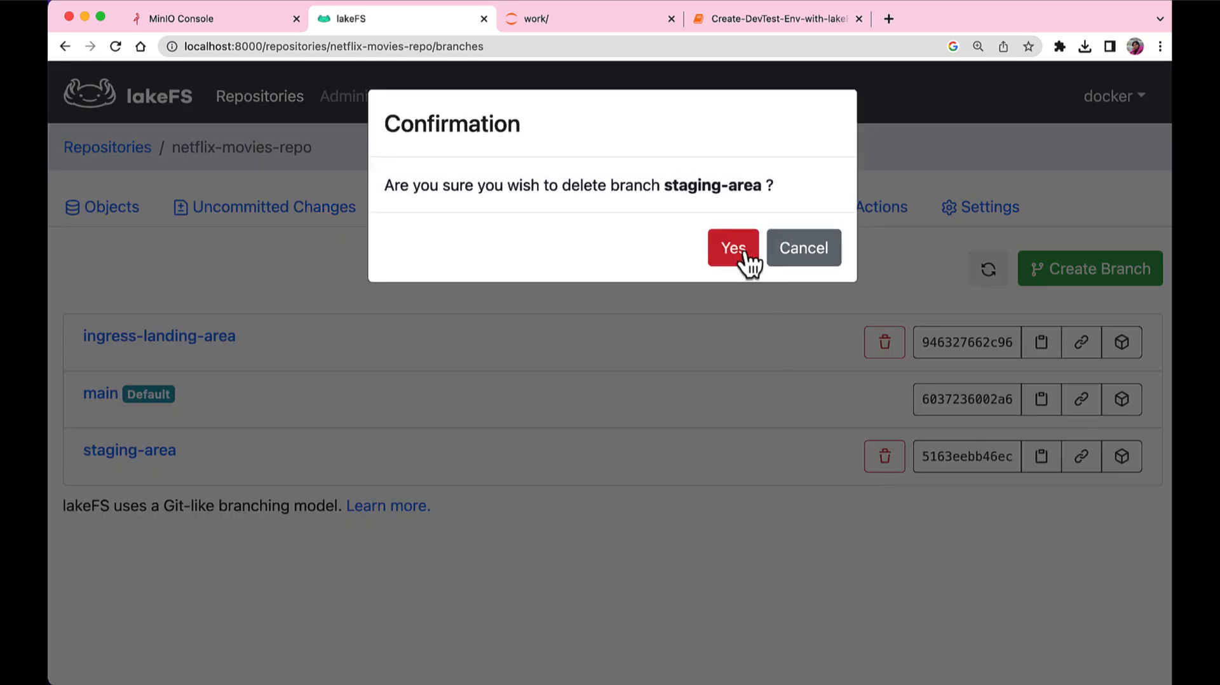
click(732, 247)
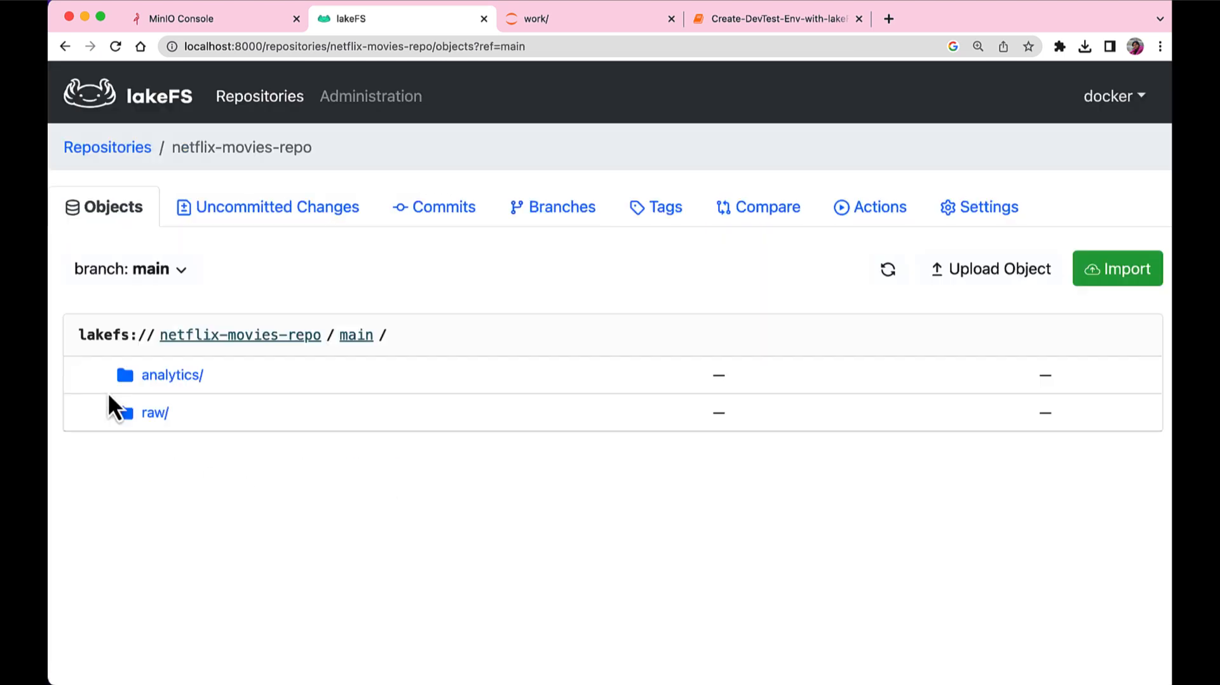
mouse_move(183, 441)
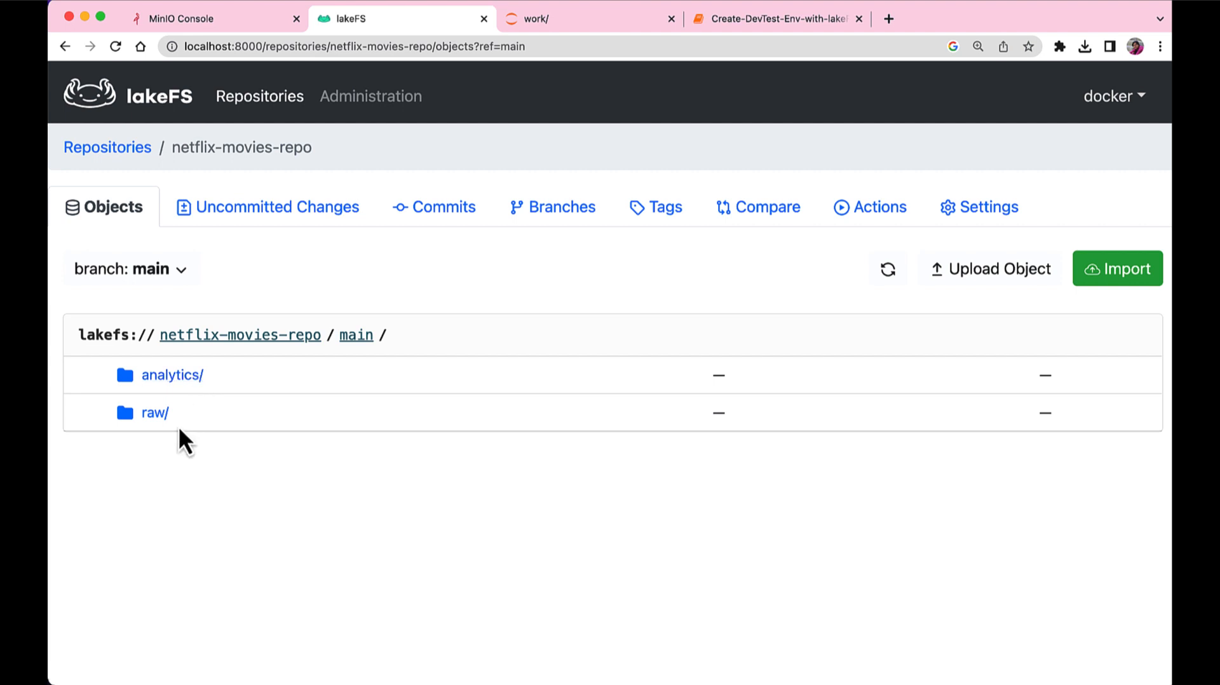
mouse_move(167, 413)
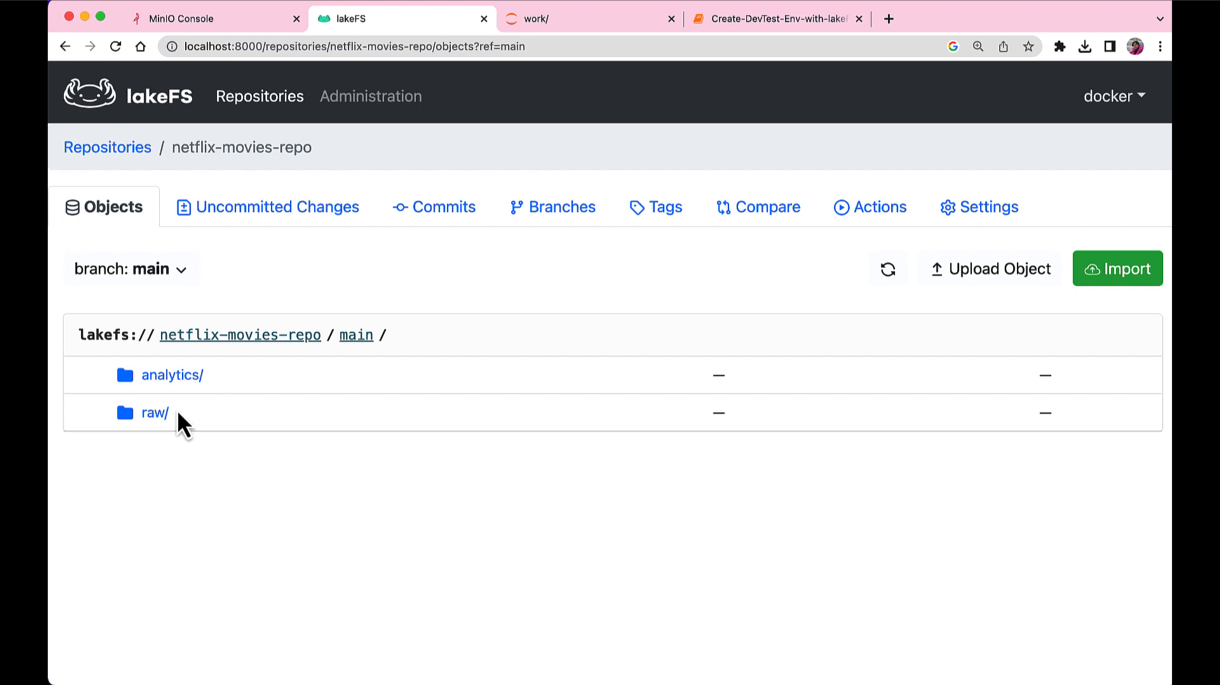